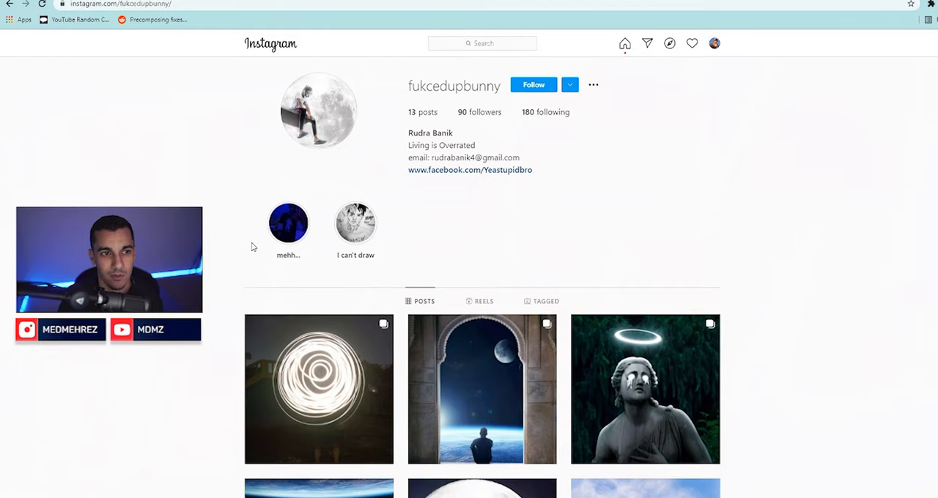
Step: Browse the man-in-the-arch post and its source photos, then open the glowing butterflies post
left_click(482, 389)
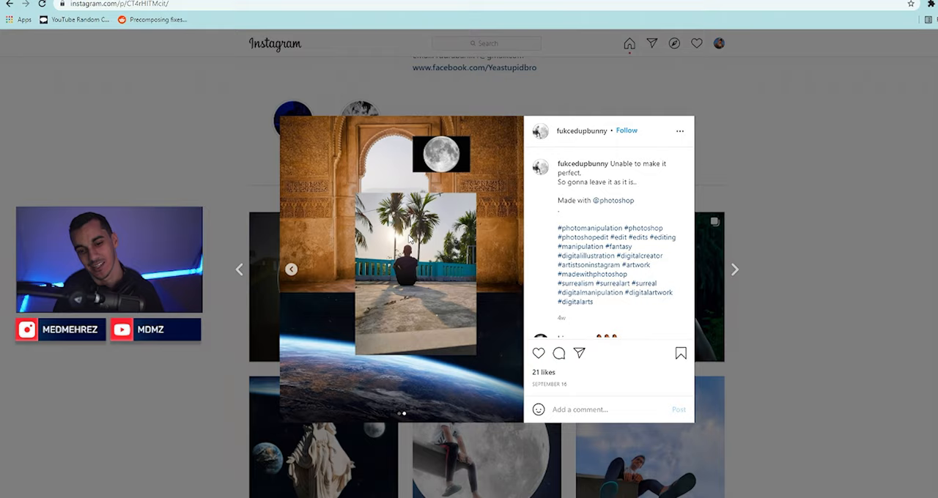
left_click(512, 269)
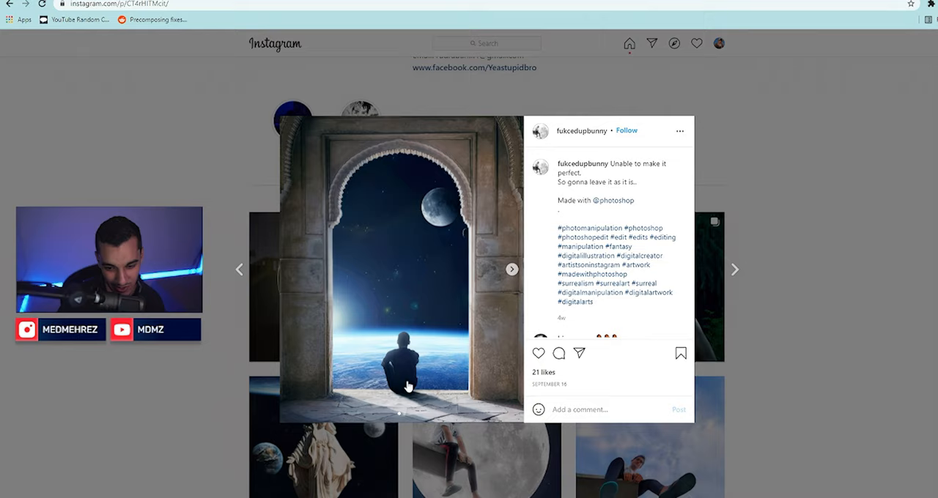
left_click(512, 269)
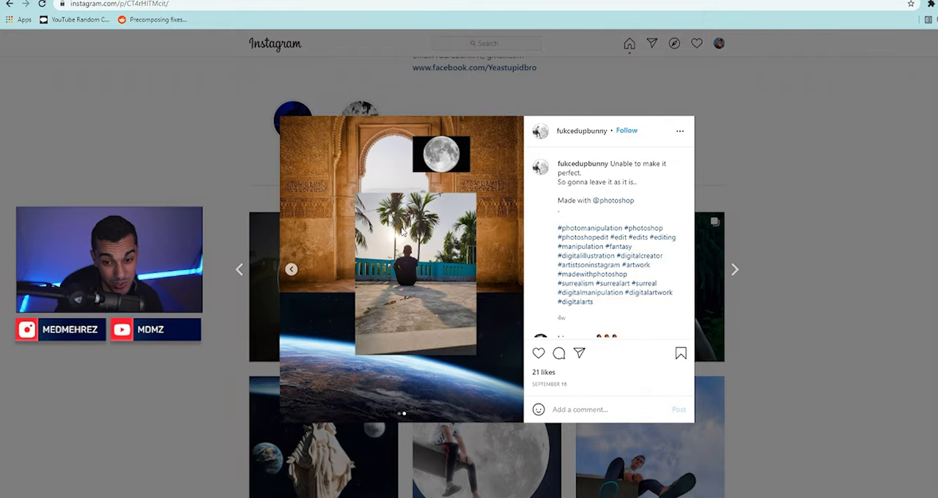
mouse_move(375, 236)
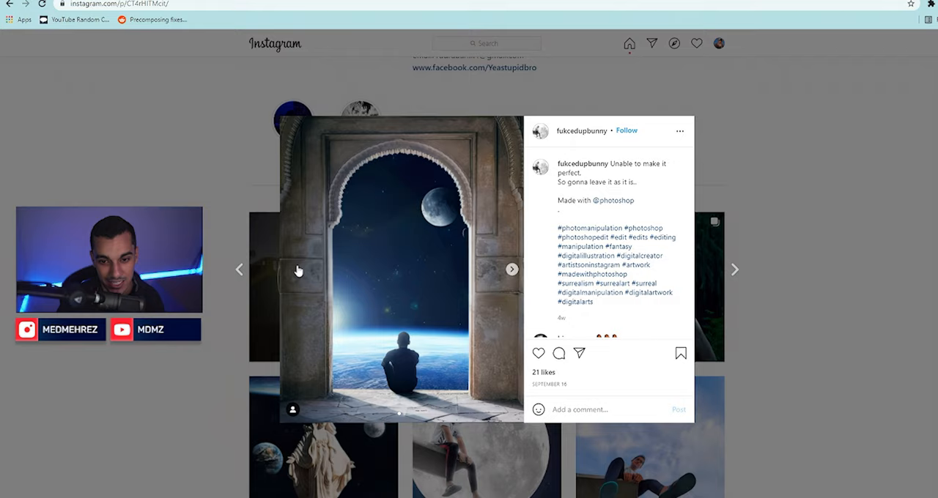
mouse_move(332, 390)
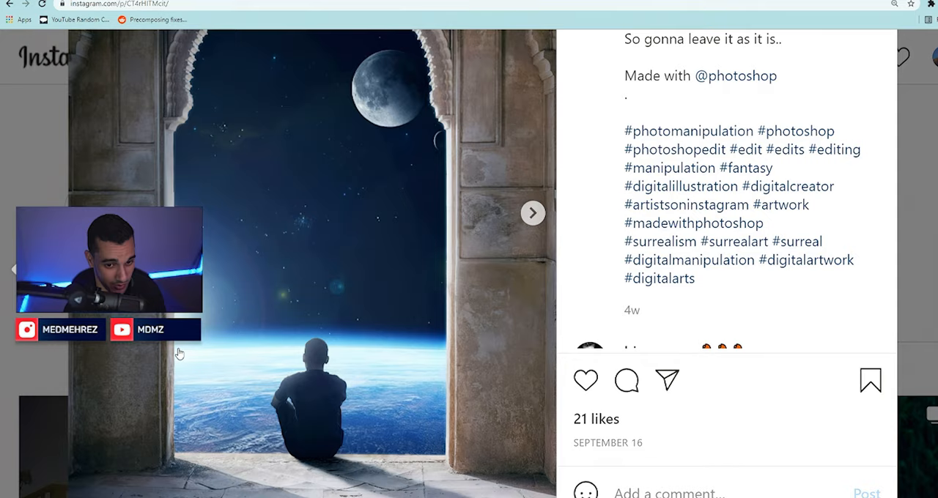
mouse_move(340, 188)
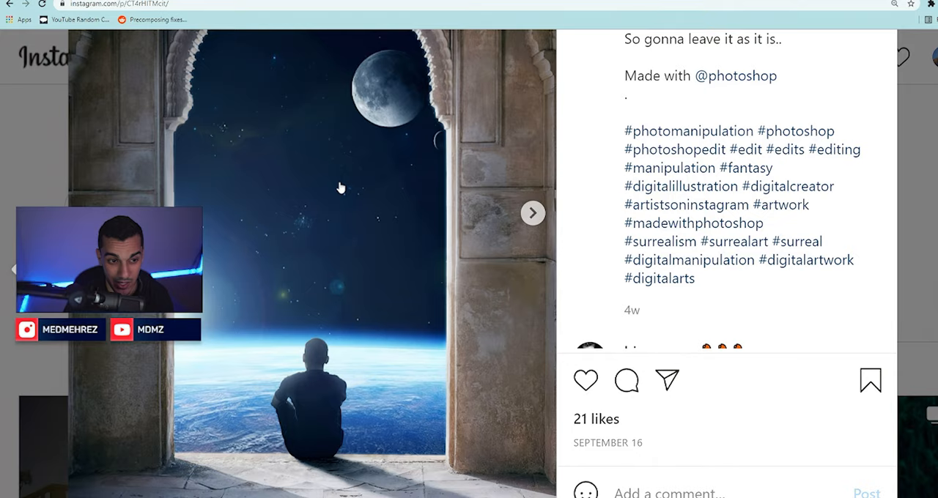
mouse_move(383, 219)
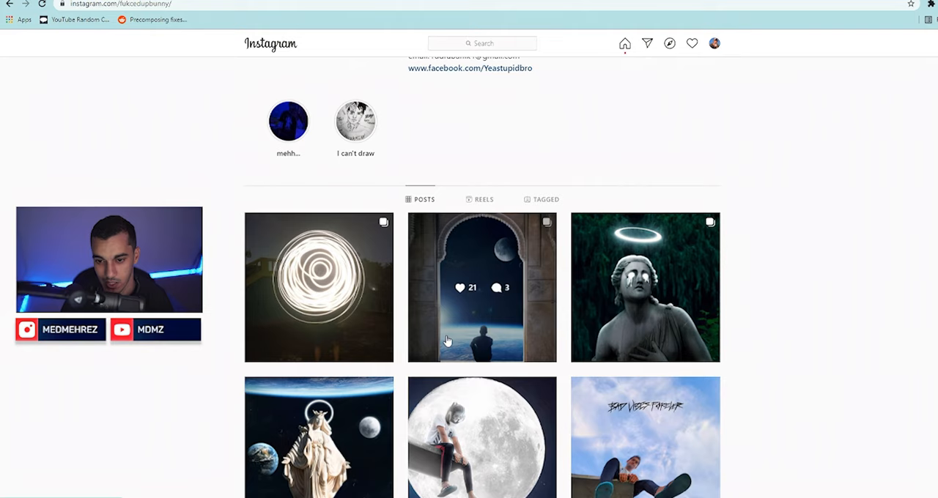
left_click(482, 288)
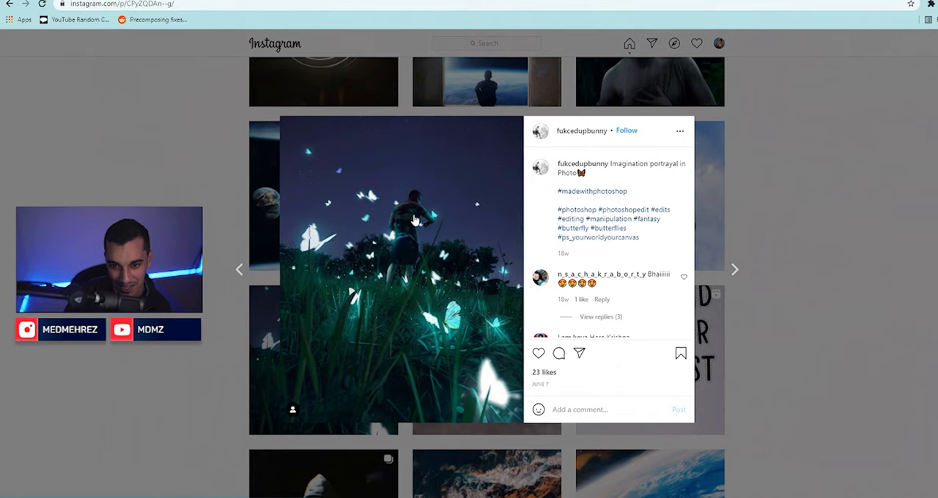
mouse_move(428, 286)
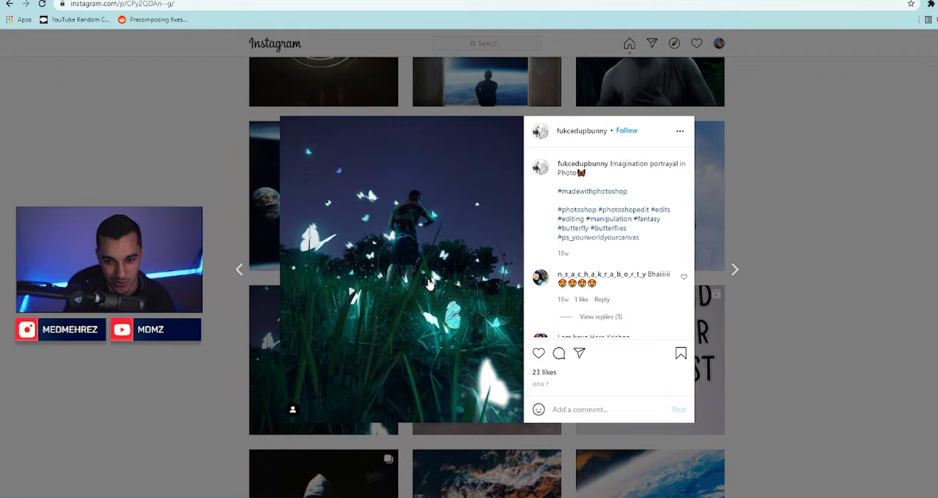
scroll("down", 3)
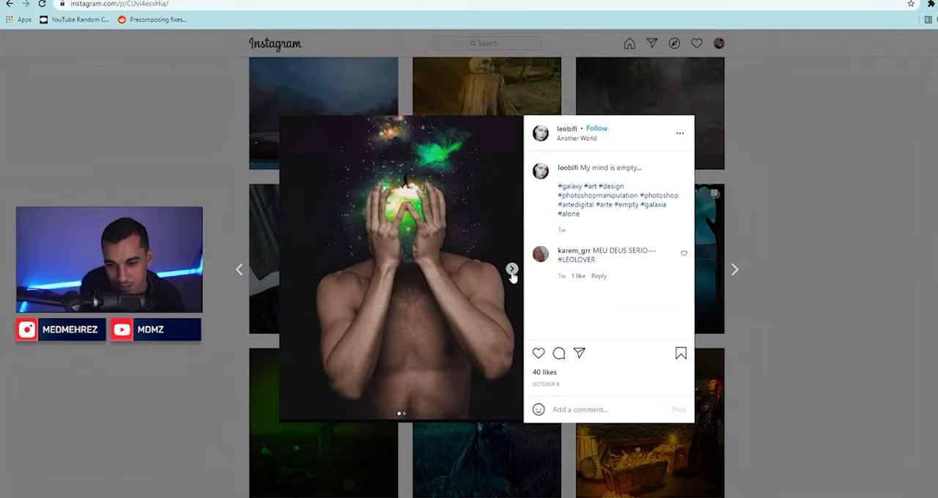
Step: View the glowing green apple galaxy post over the man's hands
left_click(512, 268)
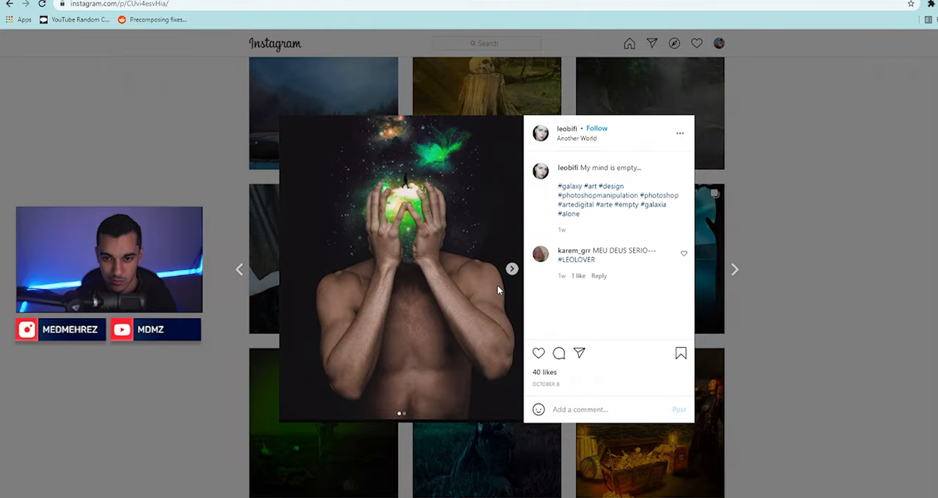
mouse_move(495, 323)
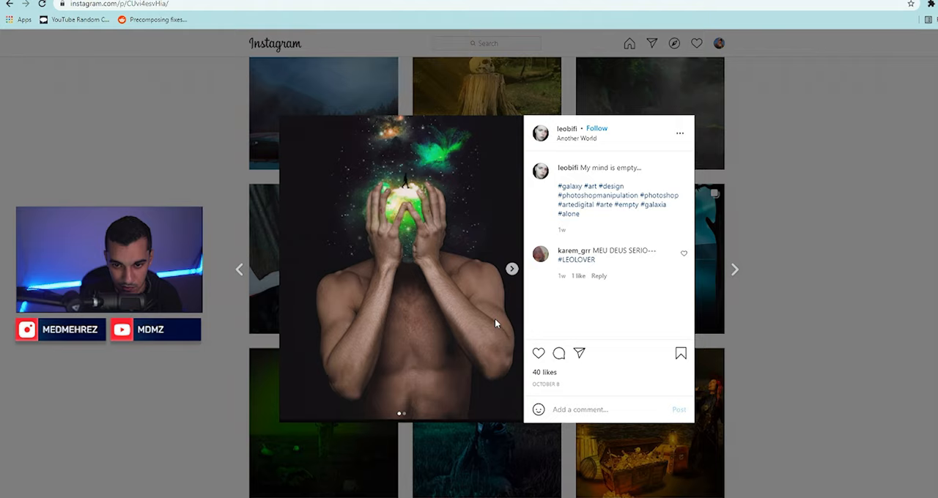
left_click(566, 128)
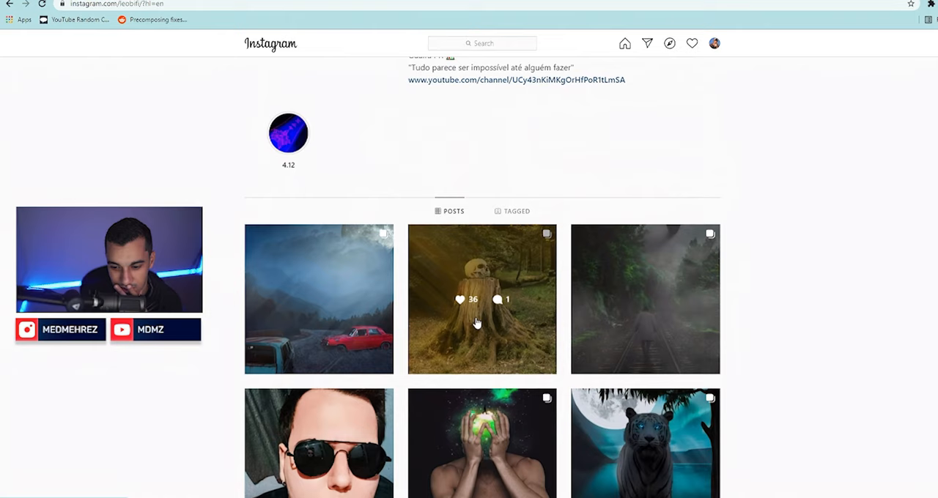
left_click(482, 299)
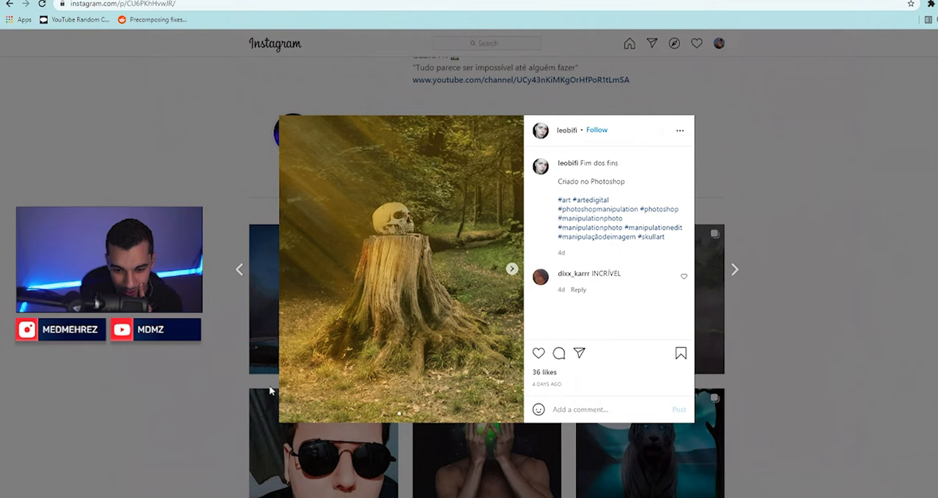
mouse_move(401, 212)
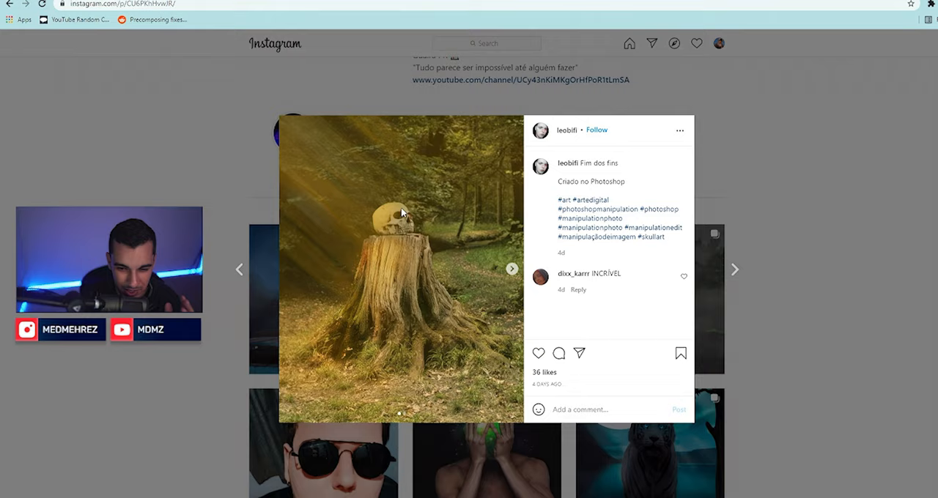
left_click(734, 270)
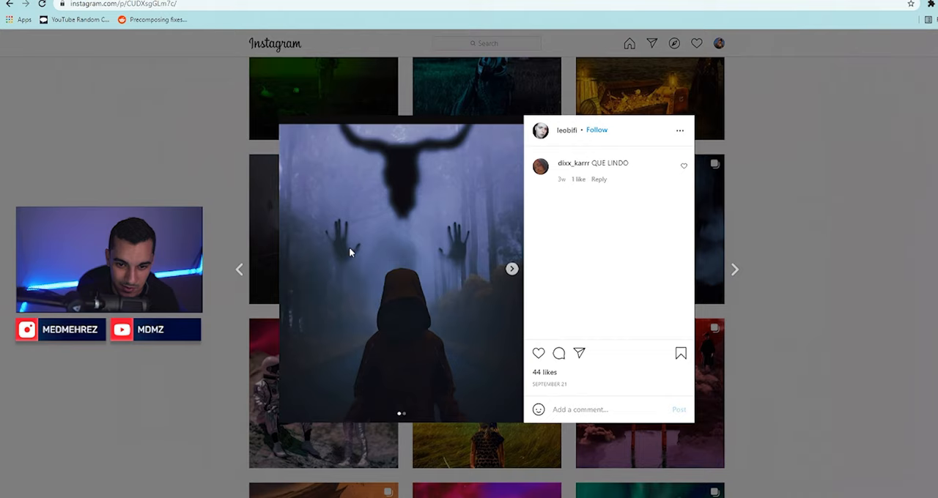
mouse_move(410, 230)
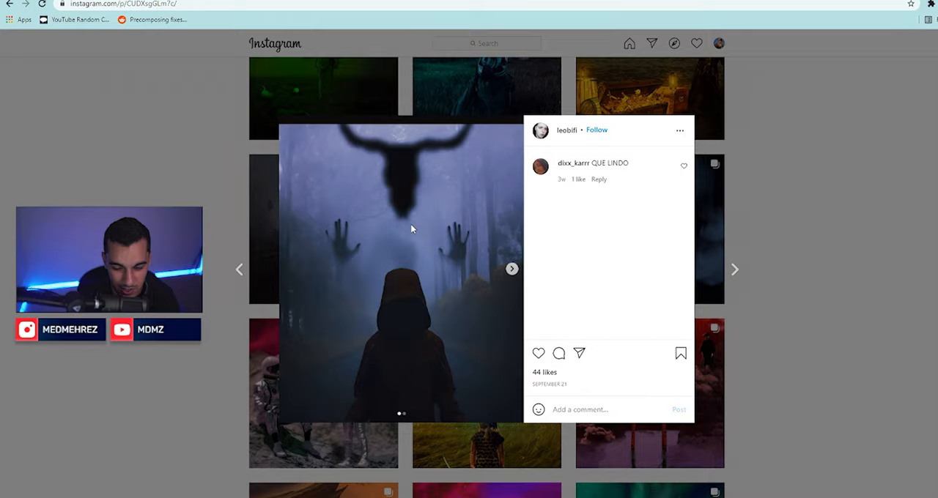
left_click(566, 130)
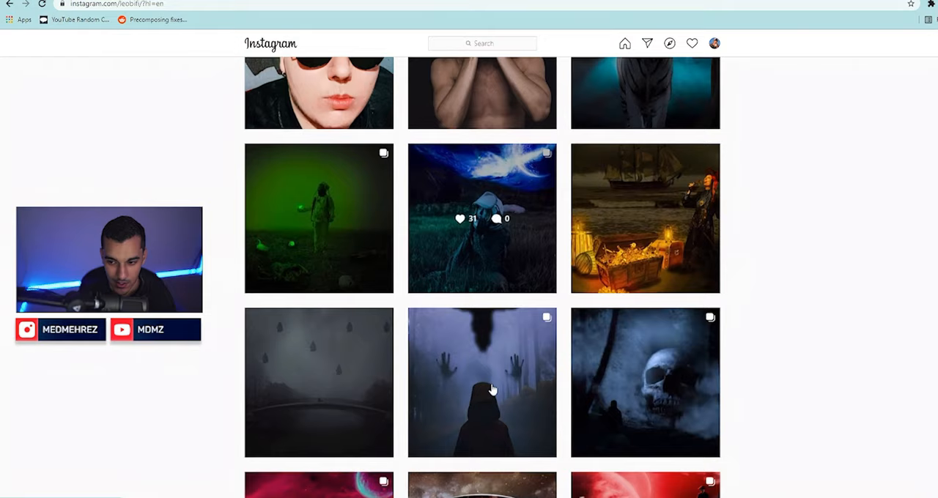
left_click(481, 382)
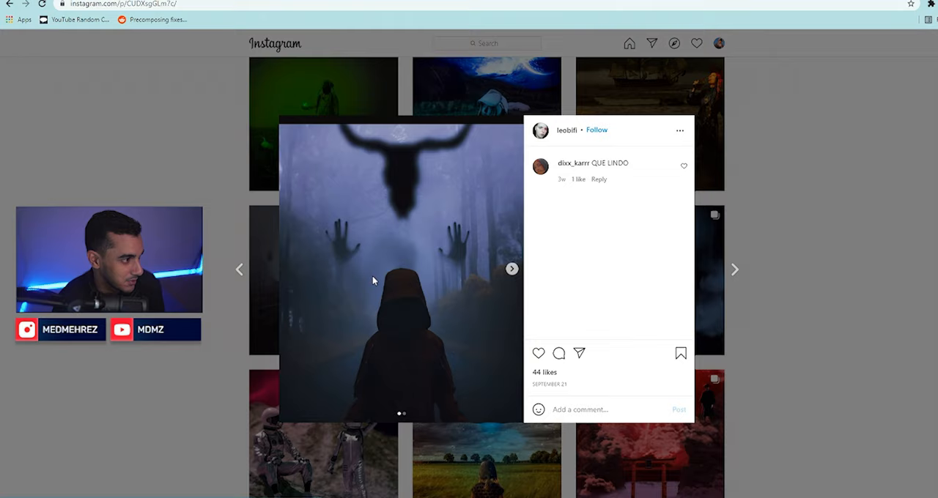
left_click(734, 269)
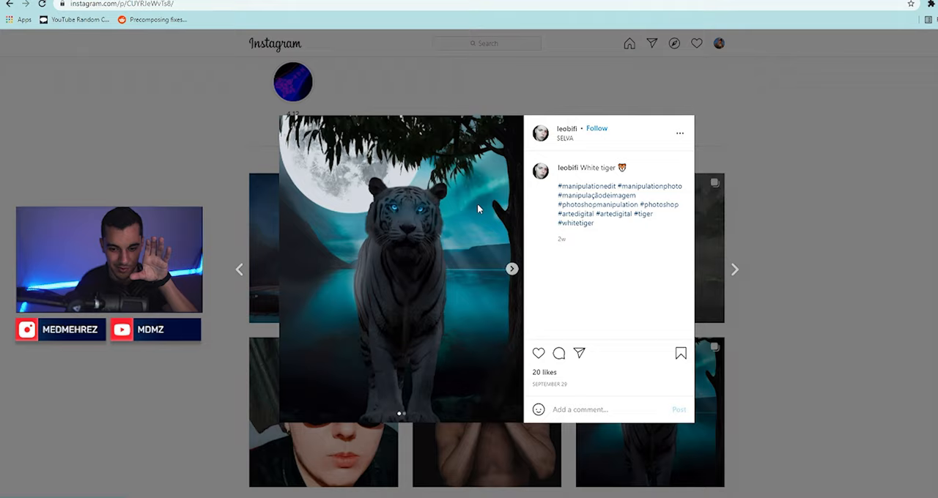
mouse_move(298, 248)
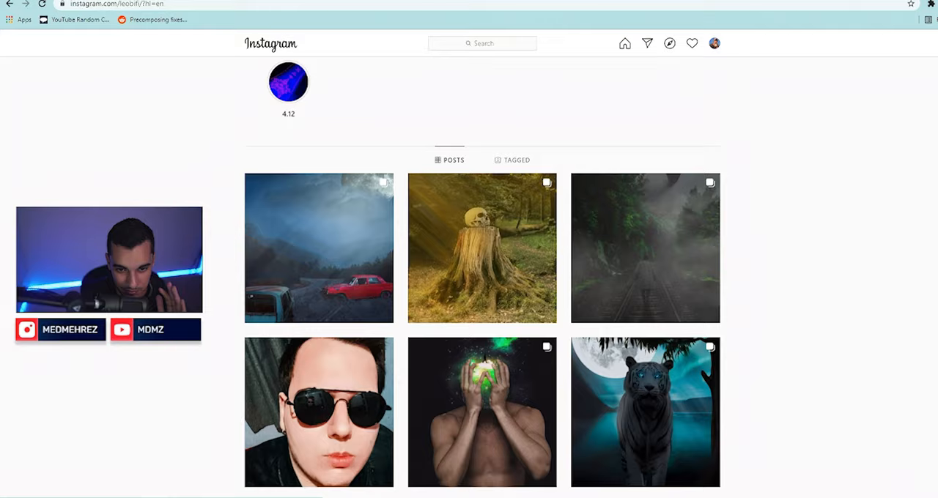
left_click(319, 248)
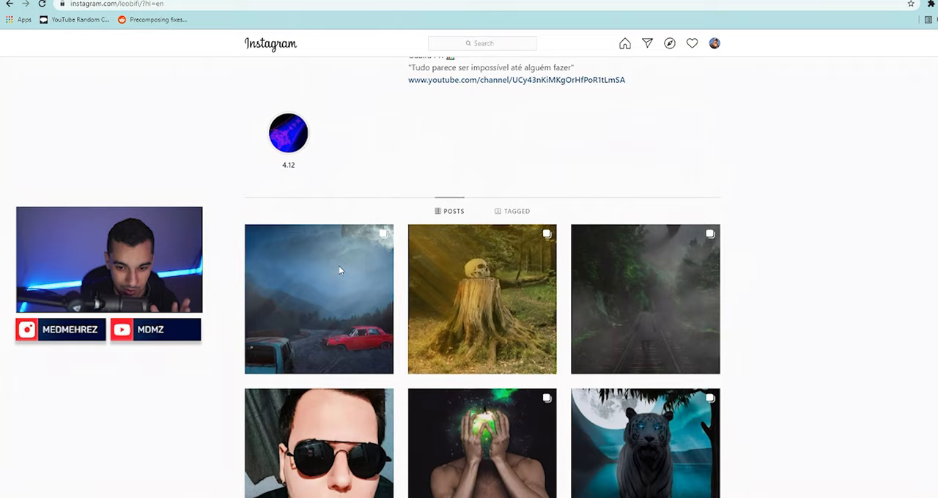
left_click(319, 298)
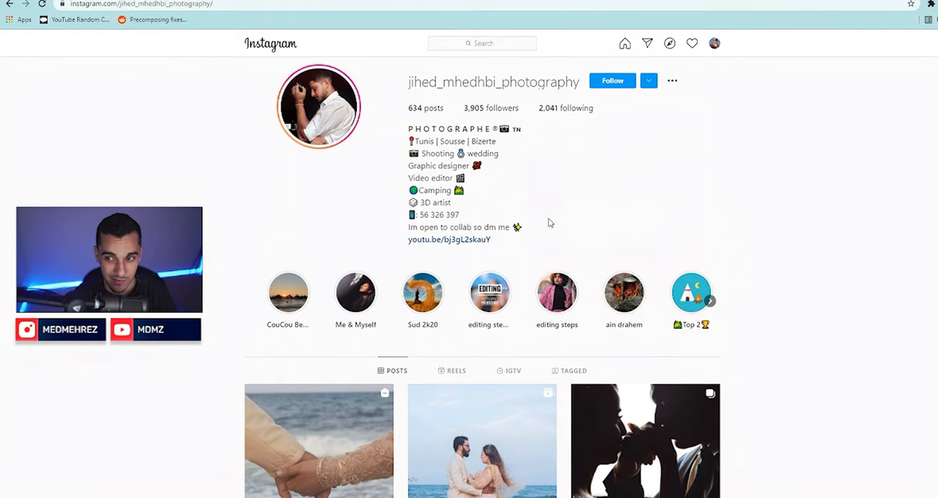
scroll("down", 3)
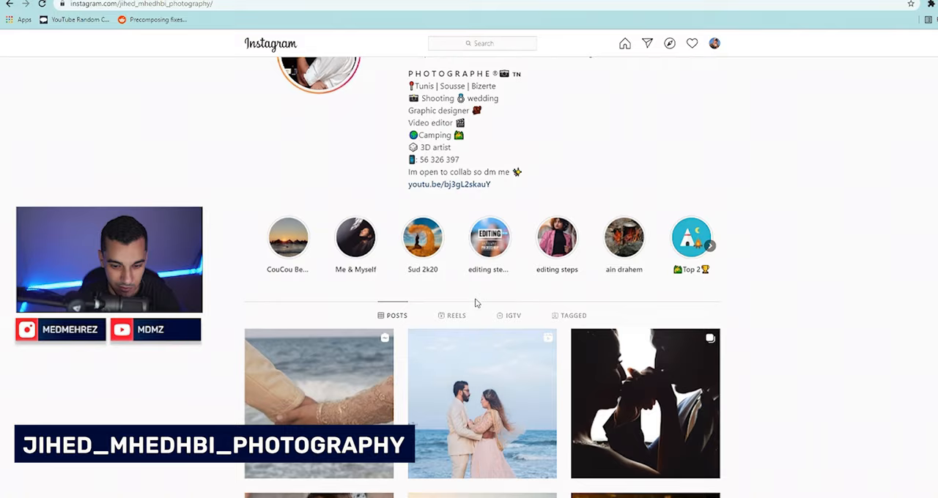
scroll("down", 3)
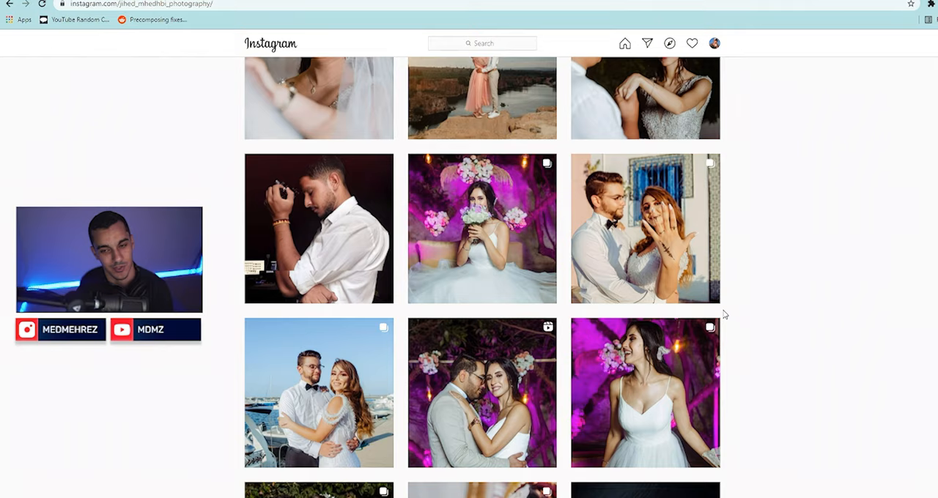
scroll("up", 3)
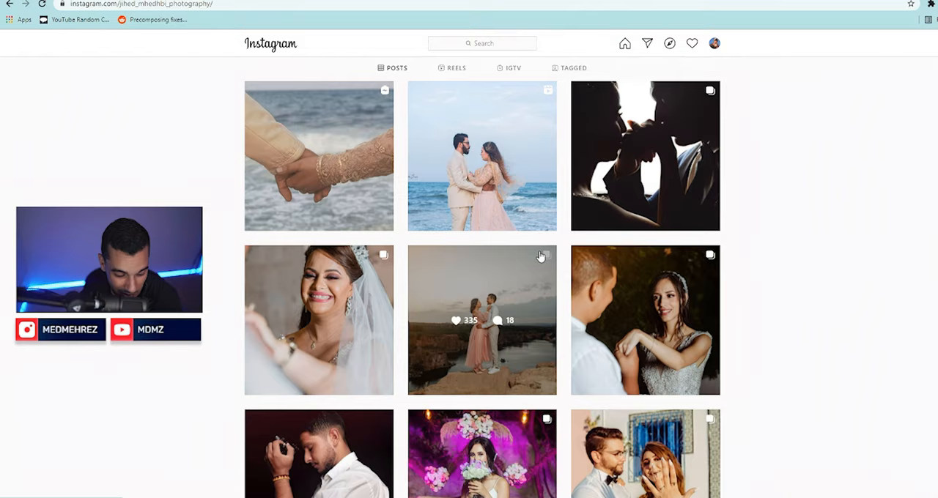
scroll("down", 3)
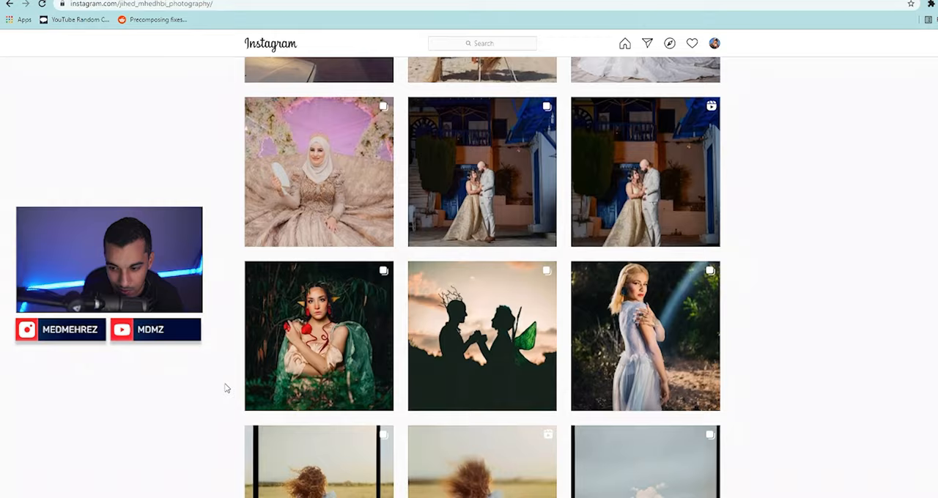
scroll("down", 3)
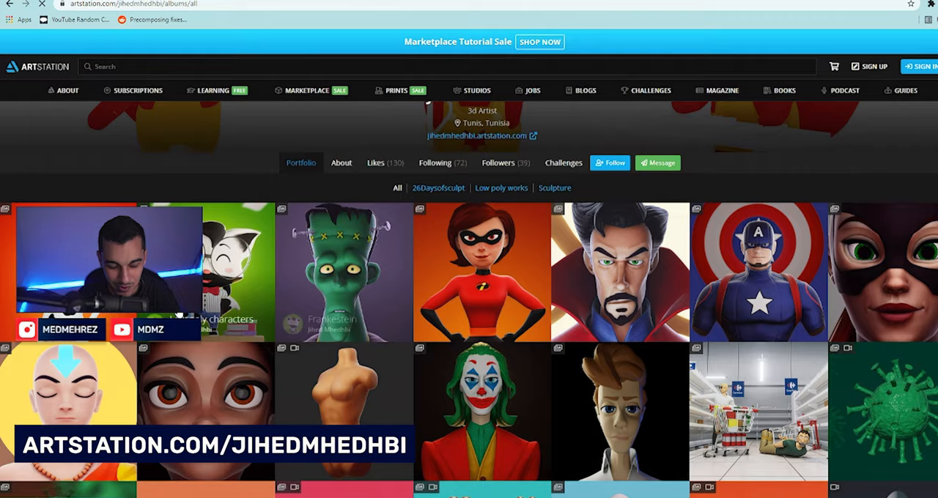
Step: Scroll the ArtStation portfolio and open the Doctor Strange 3D-versus-2D artwork
scroll("down", 3)
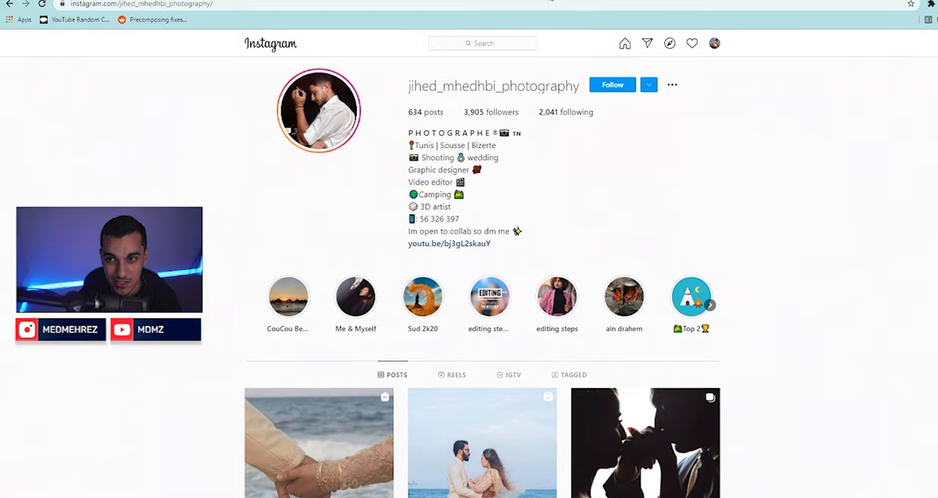
scroll("down", 3)
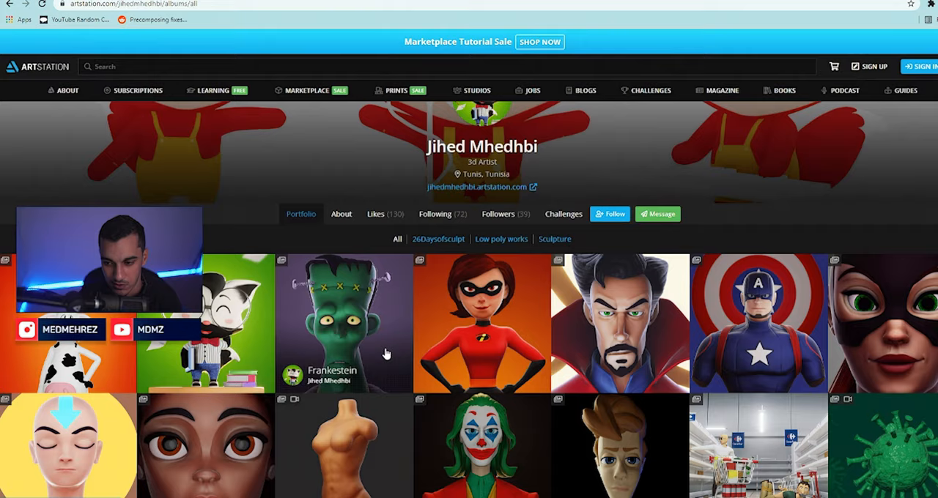
left_click(619, 323)
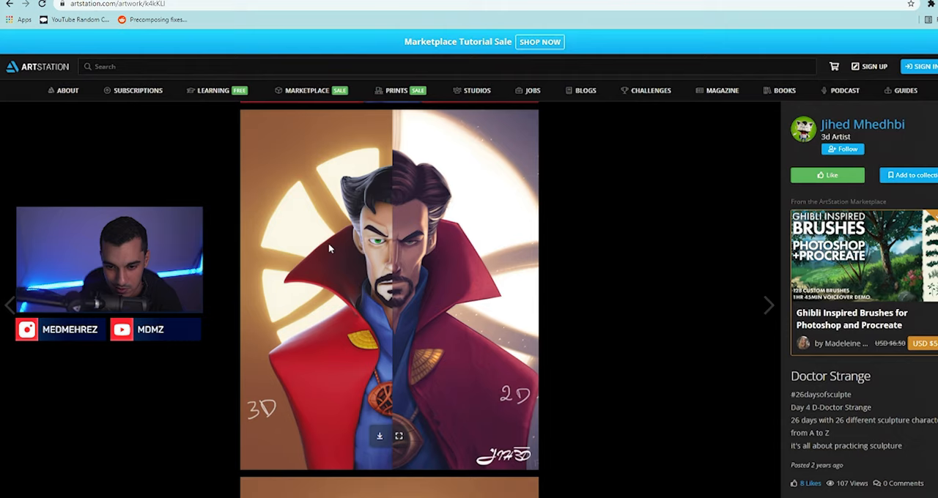
left_click(768, 305)
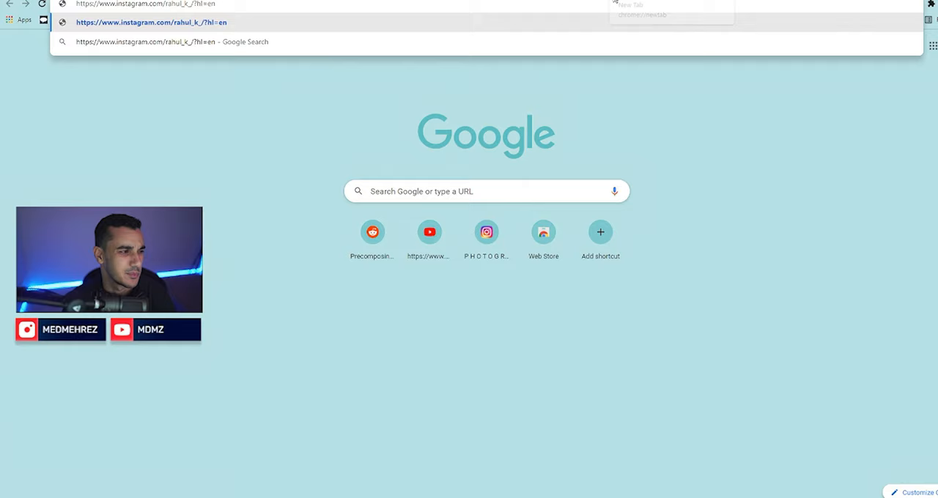
left_click(150, 22)
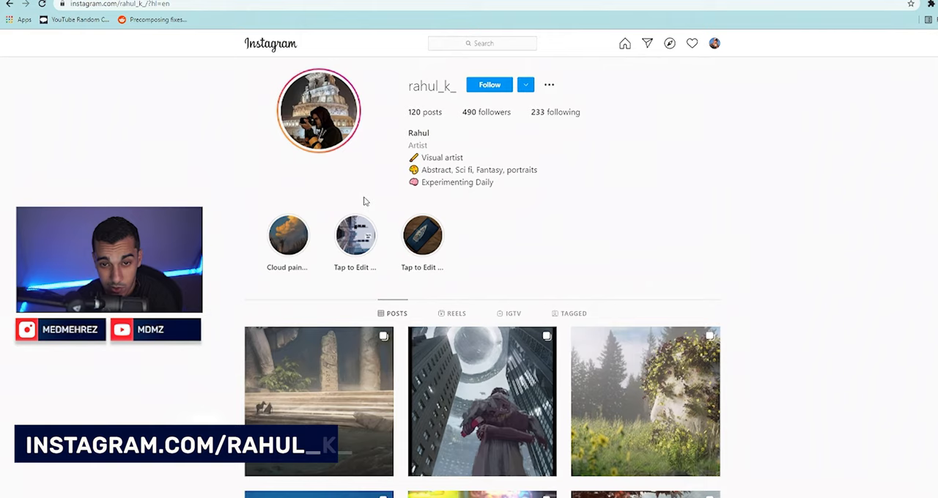
scroll("down", 3)
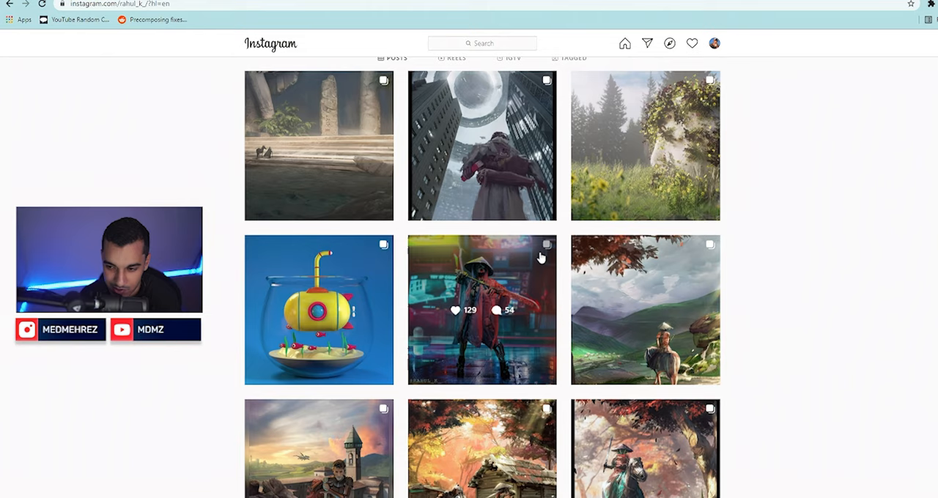
scroll("up", 3)
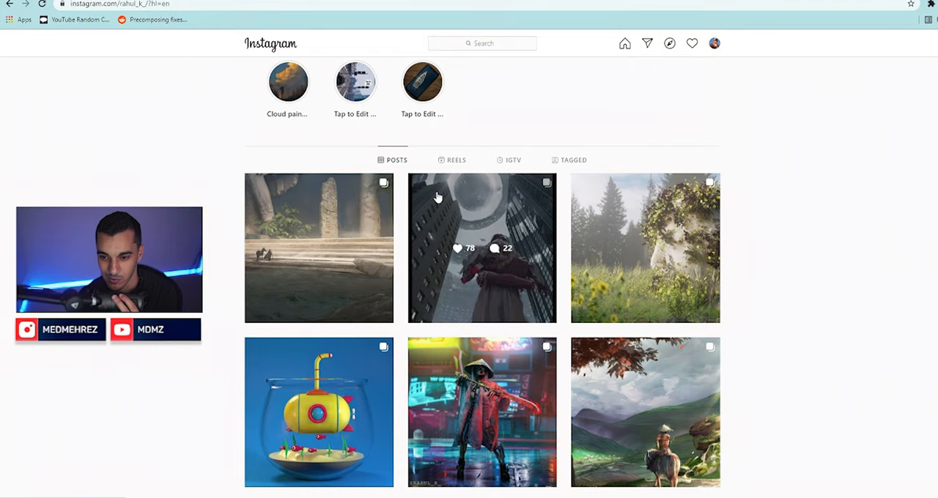
Step: Scroll through rahul_k_'s digital artworks and open NAHALI saif's Behance portfolio
left_click(645, 412)
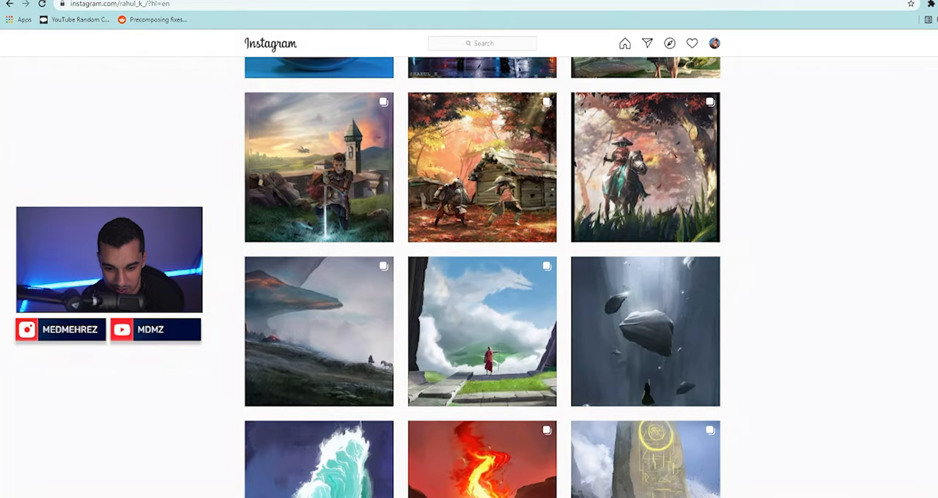
scroll("down", 3)
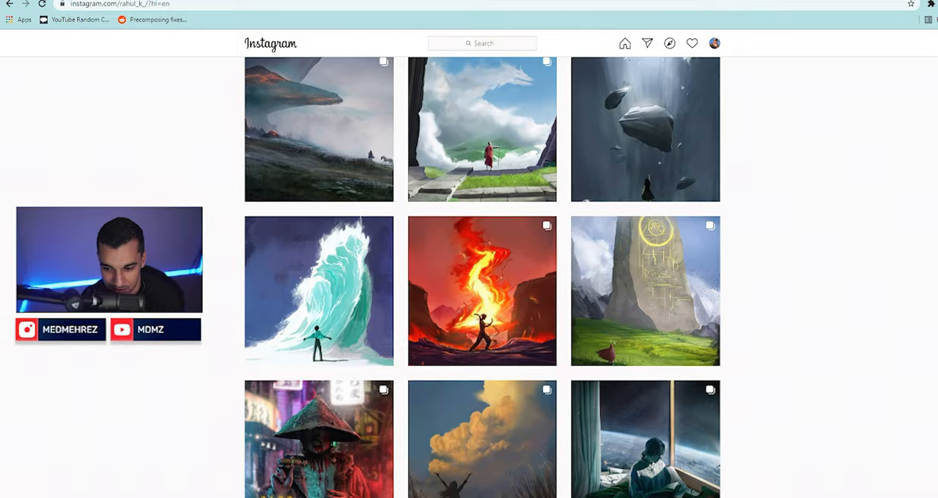
scroll("down", 3)
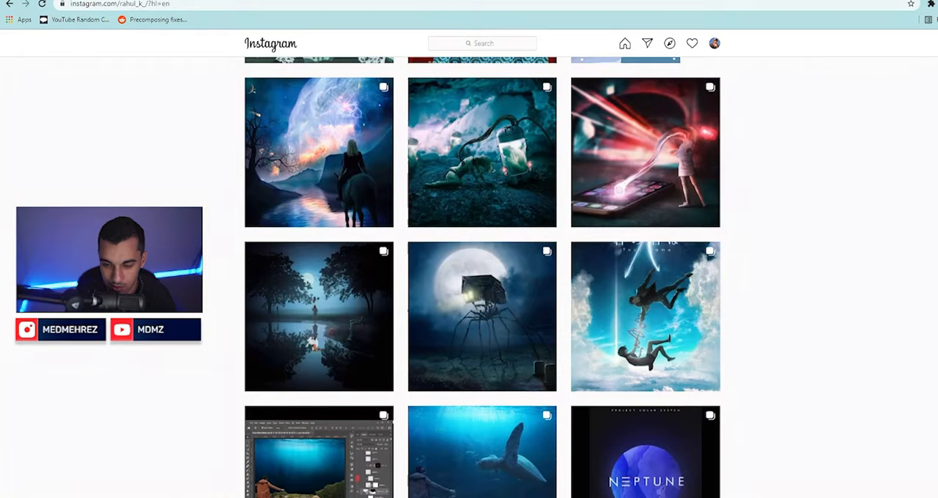
scroll("down", 3)
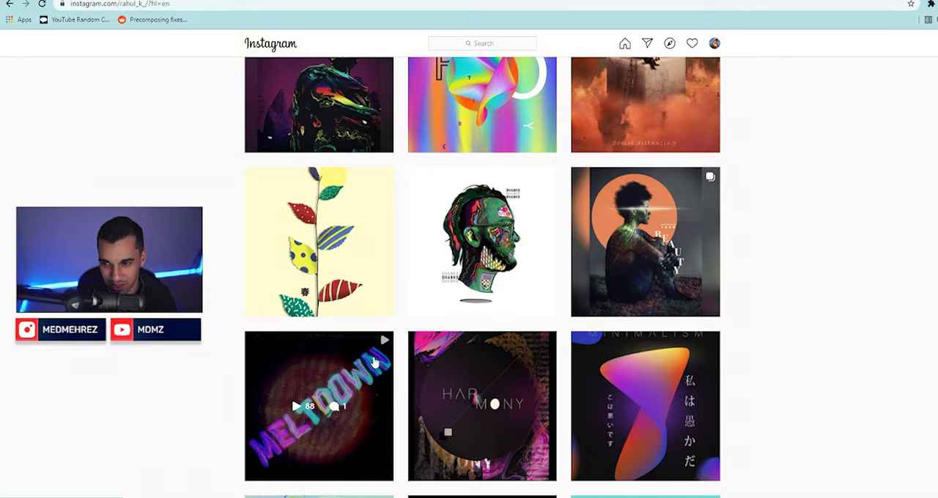
scroll("down", 3)
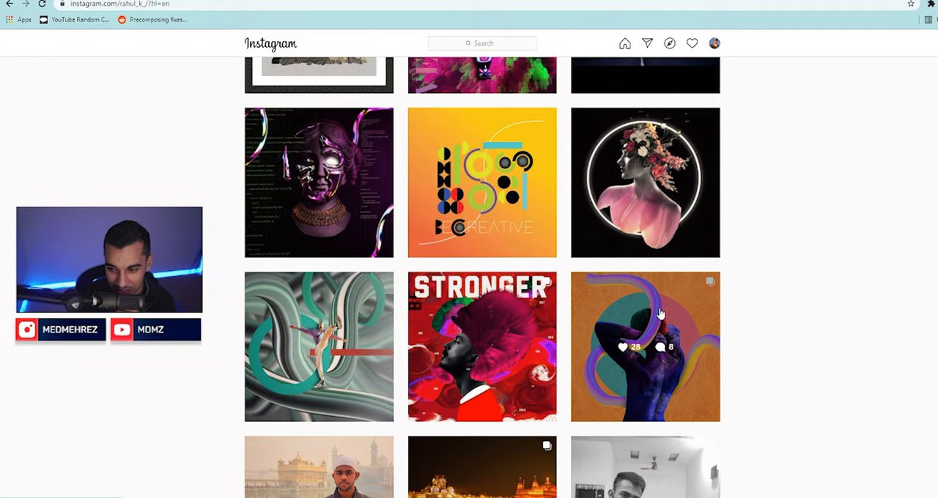
left_click(645, 346)
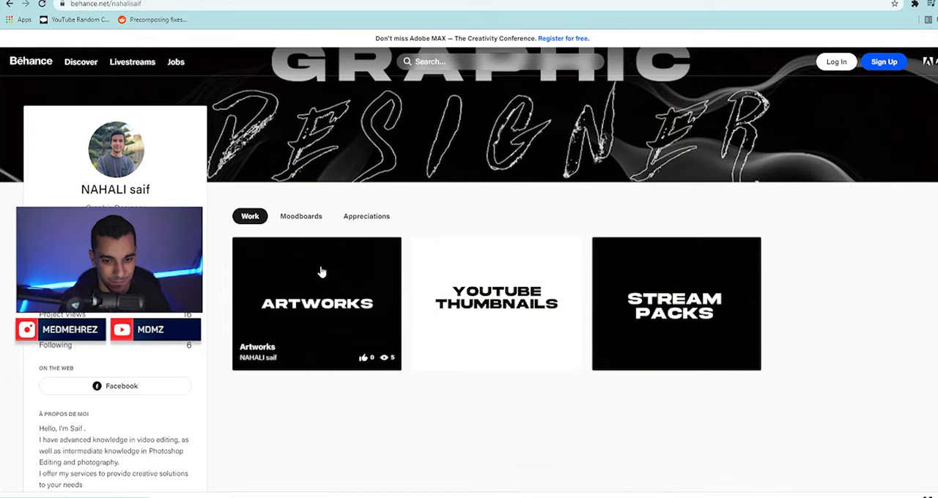
Step: Open the Artworks project of football posters and portraits and scroll through it
left_click(316, 304)
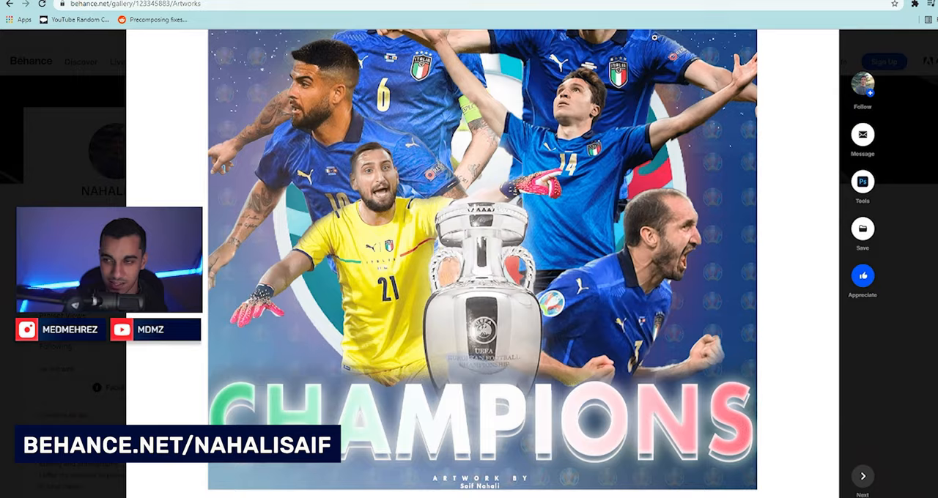
scroll("down", 3)
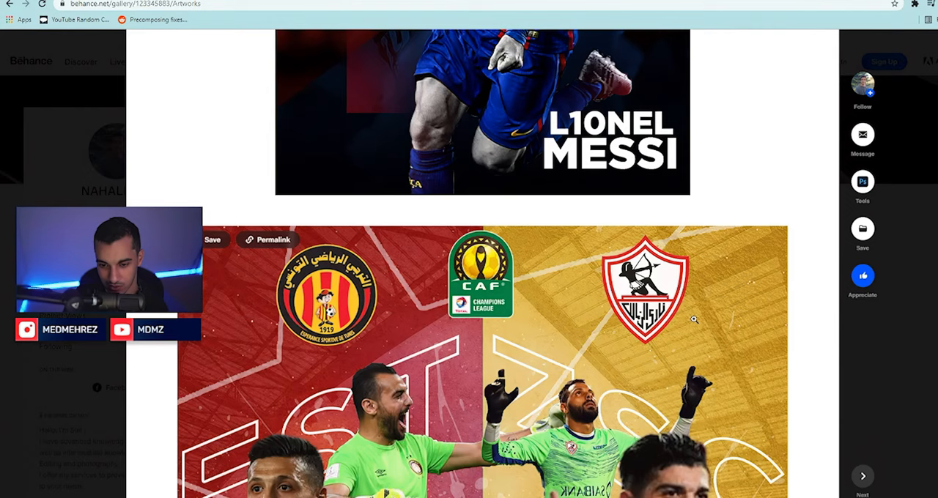
scroll("down", 3)
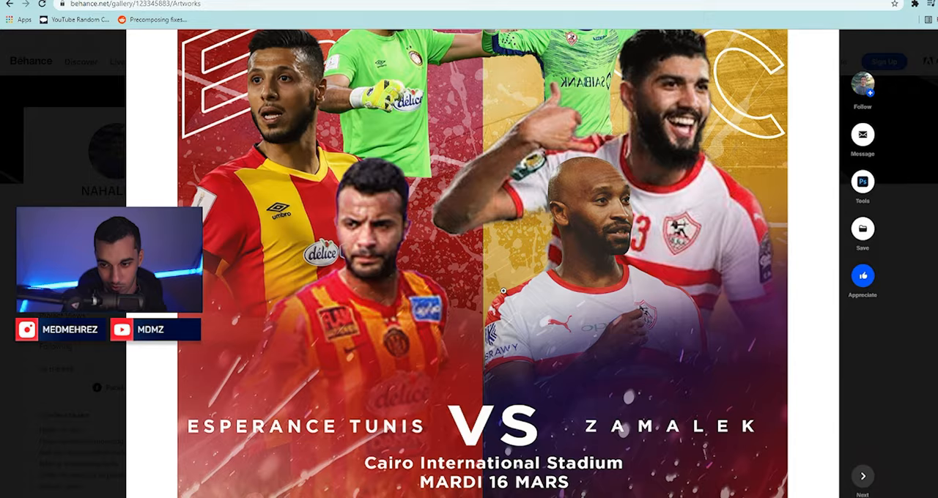
left_click(862, 476)
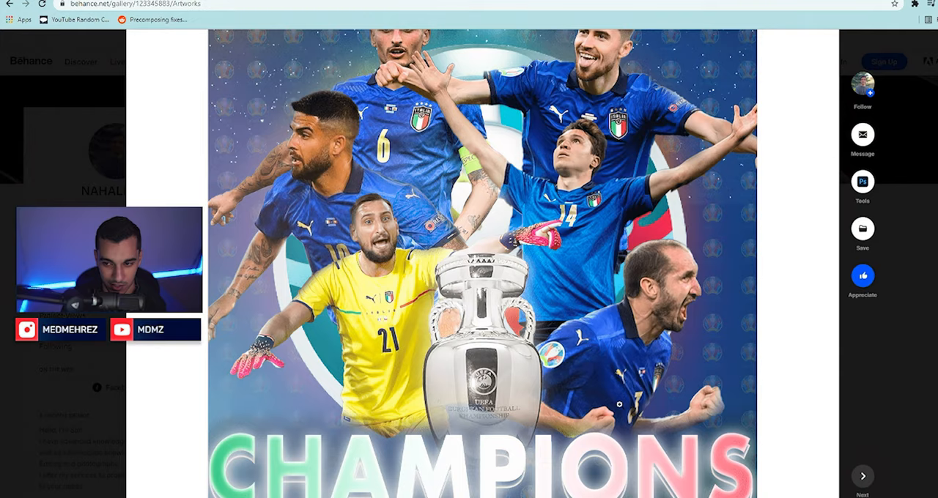
Step: Scroll further through the project and open the YouTube-thumbnails project
scroll("down", 3)
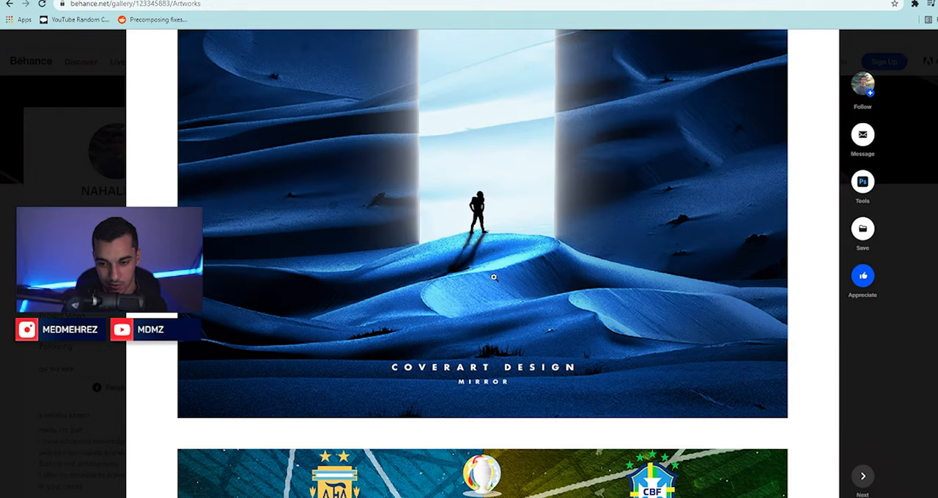
scroll("down", 3)
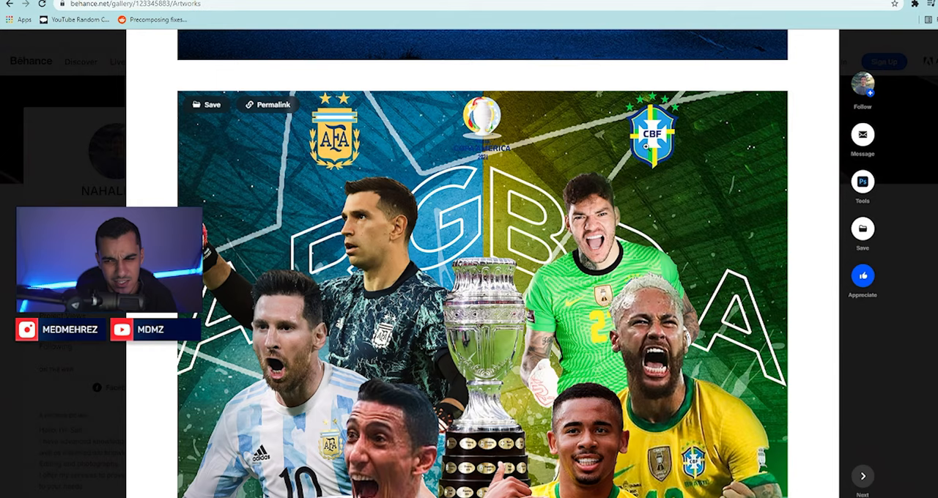
scroll("down", 3)
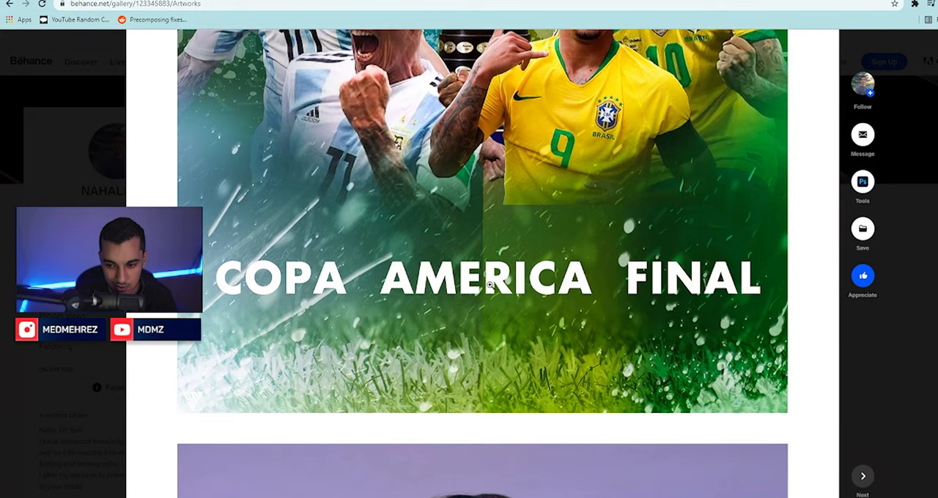
scroll("down", 3)
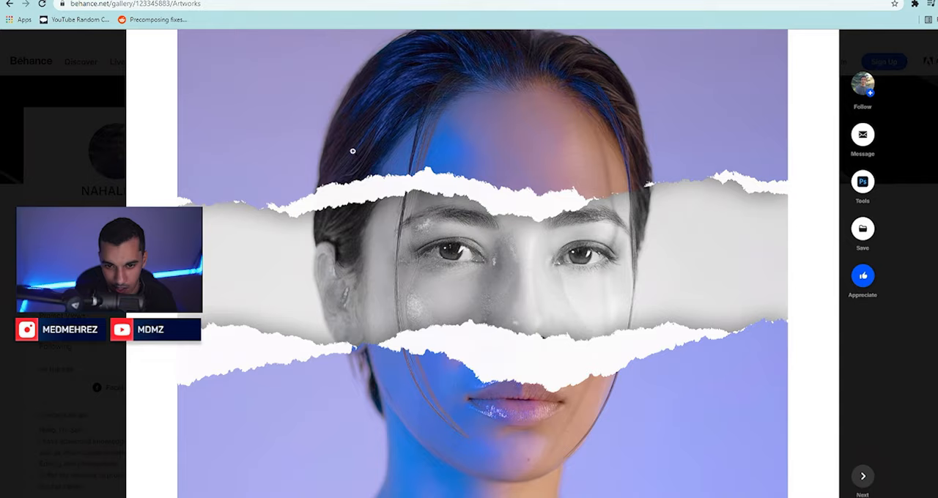
left_click(863, 476)
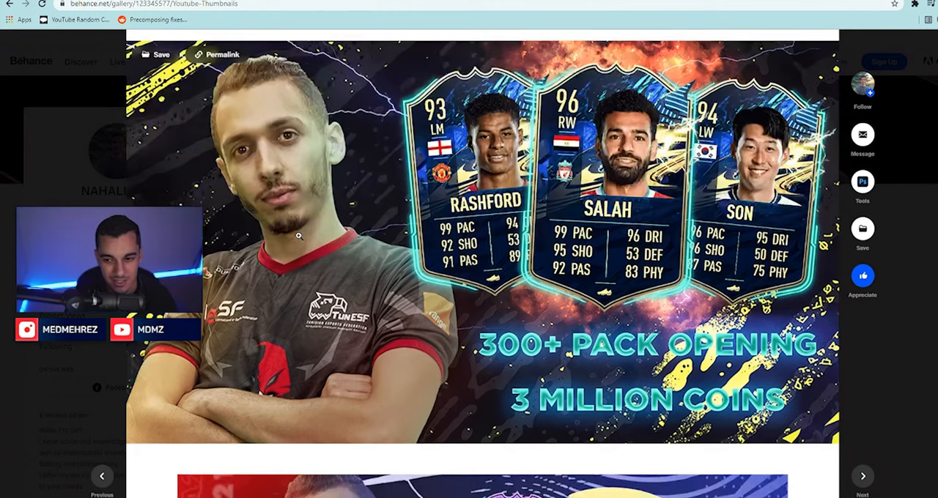
Step: Scroll through sulzad11's grid of football club player artworks
scroll("down", 3)
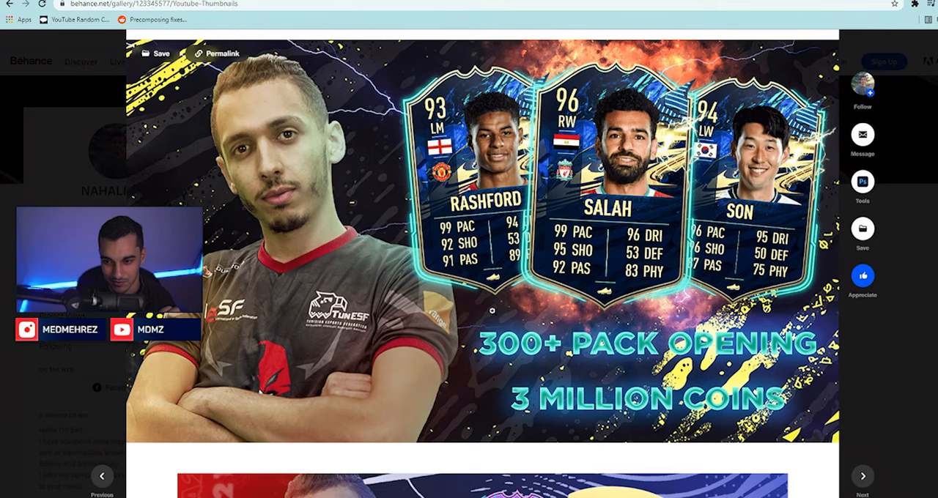
scroll("down", 3)
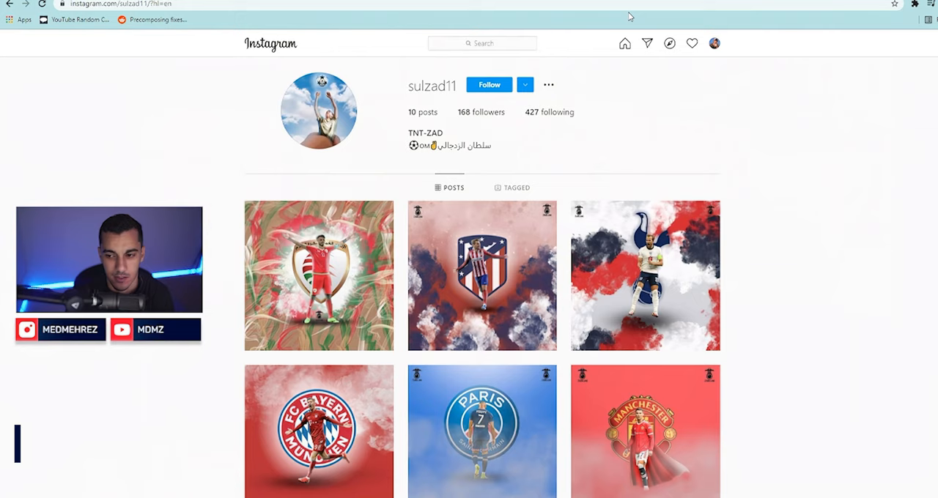
left_click(481, 275)
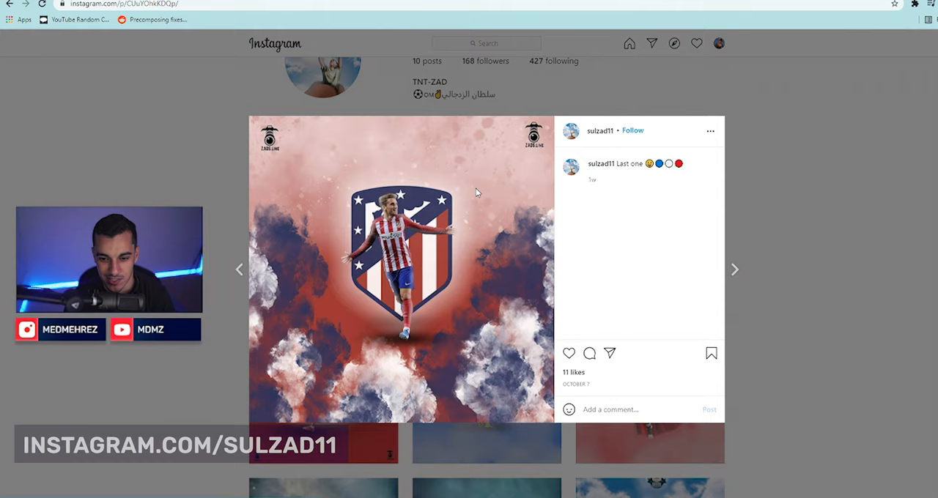
mouse_move(357, 356)
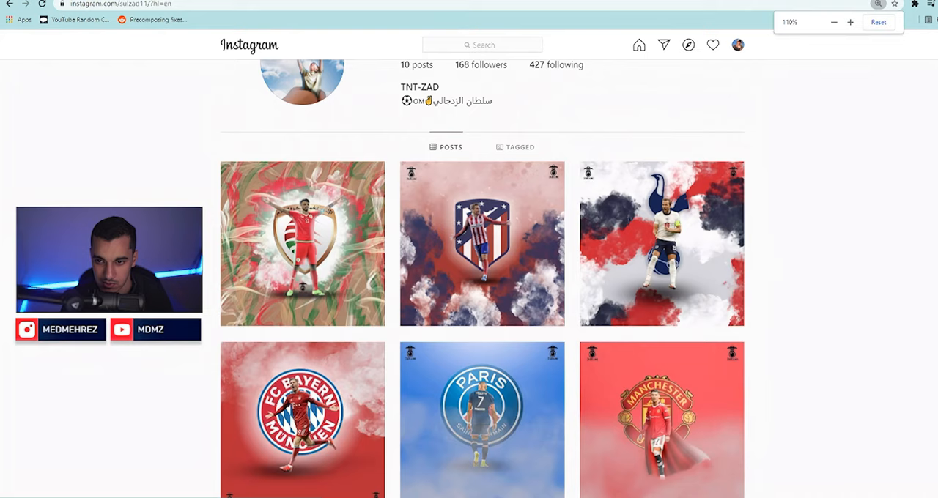
scroll("down", 3)
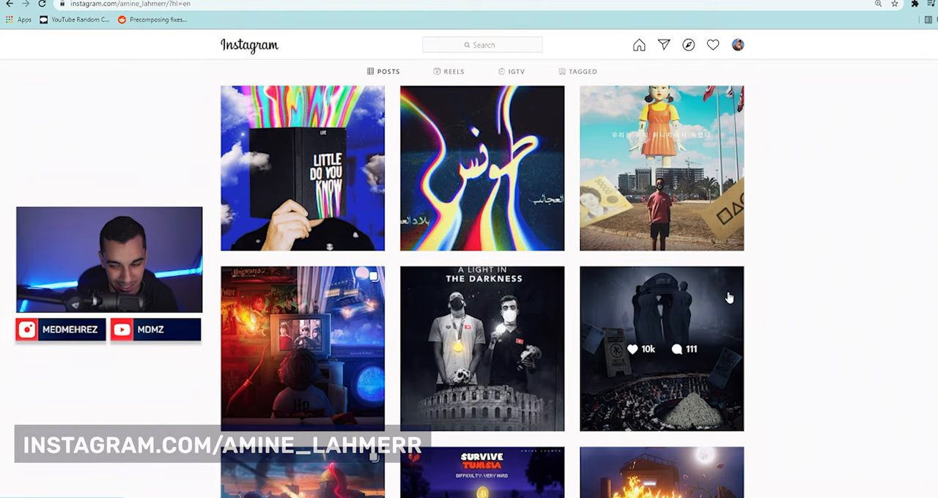
scroll("down", 3)
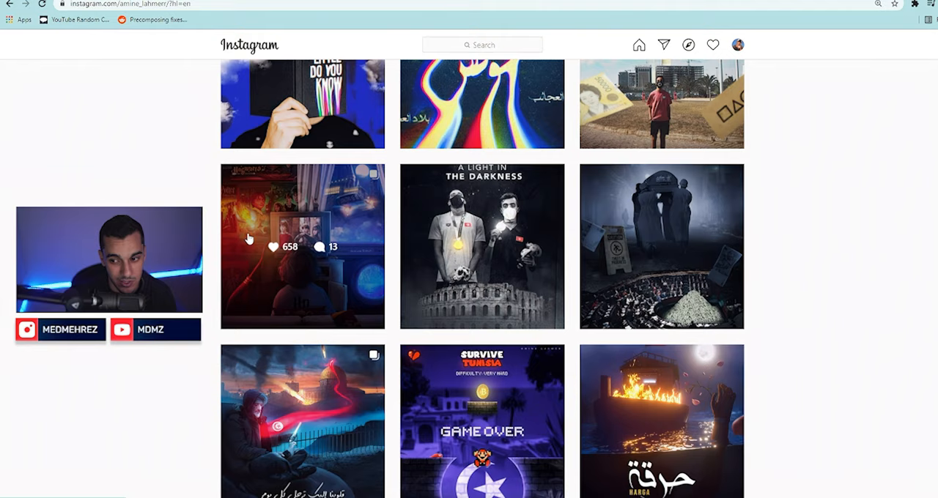
scroll("up", 3)
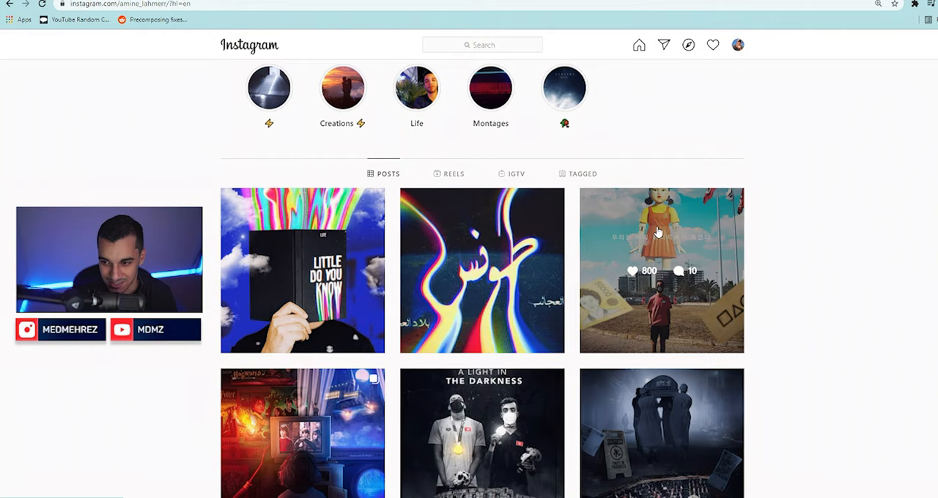
scroll("down", 3)
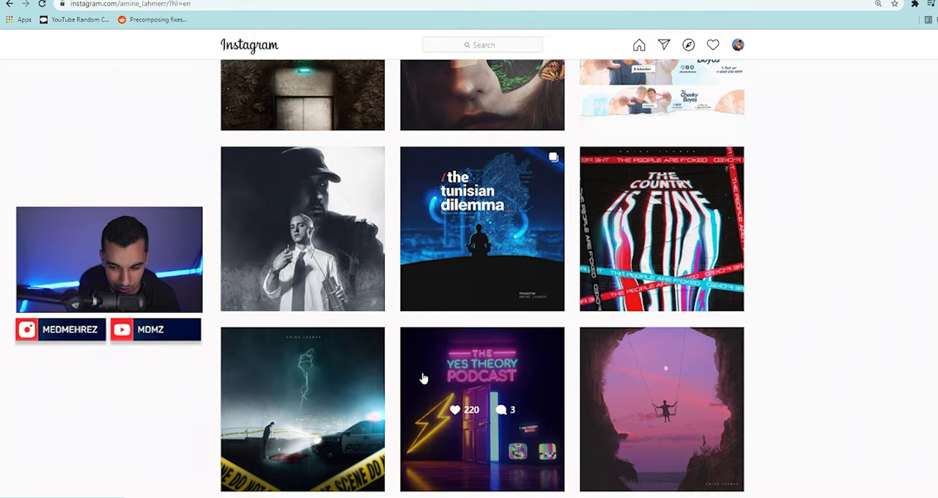
scroll("down", 3)
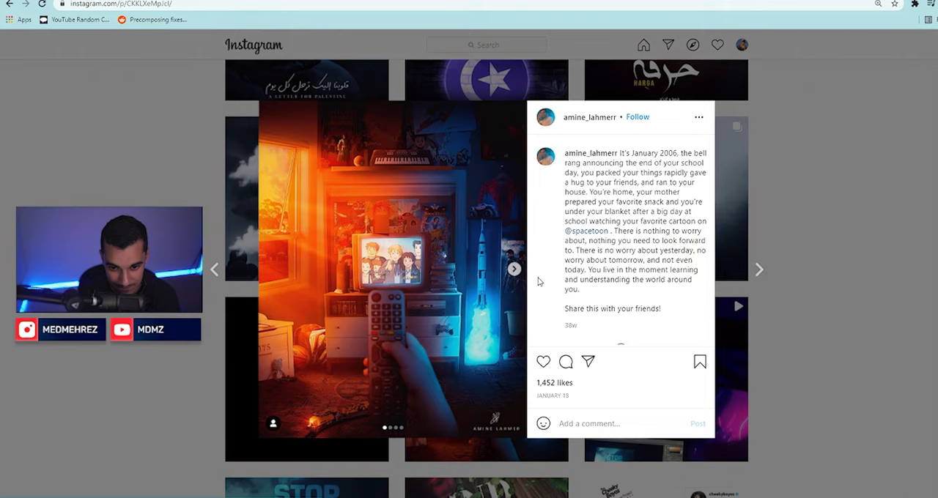
left_click(514, 269)
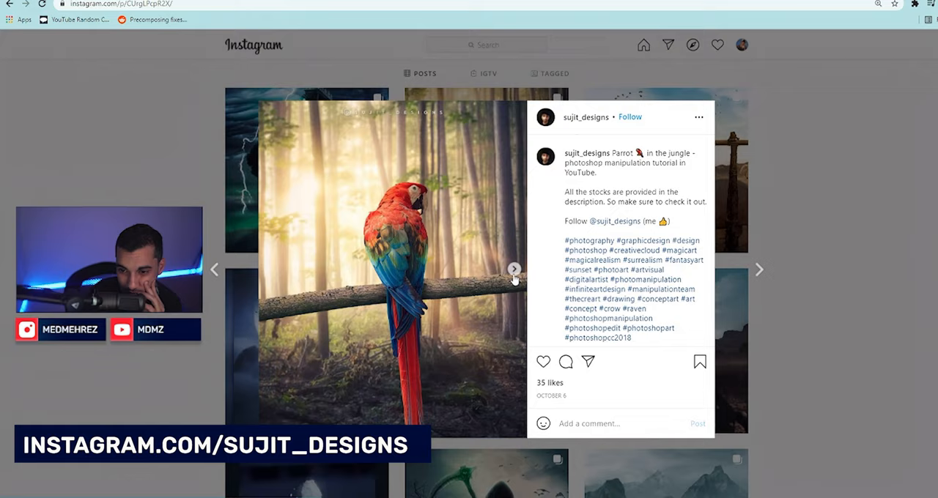
Step: Close the parrot post and open the Sujit Designs YouTube channel
left_click(514, 269)
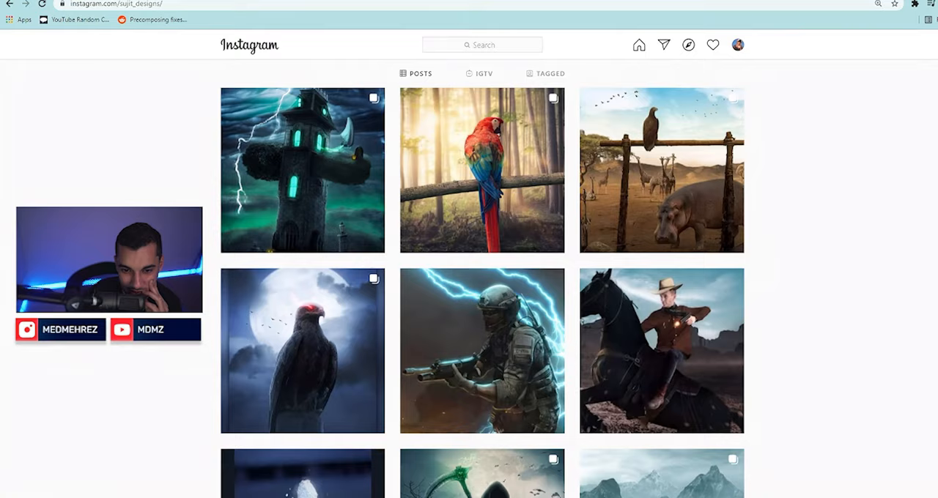
left_click(660, 350)
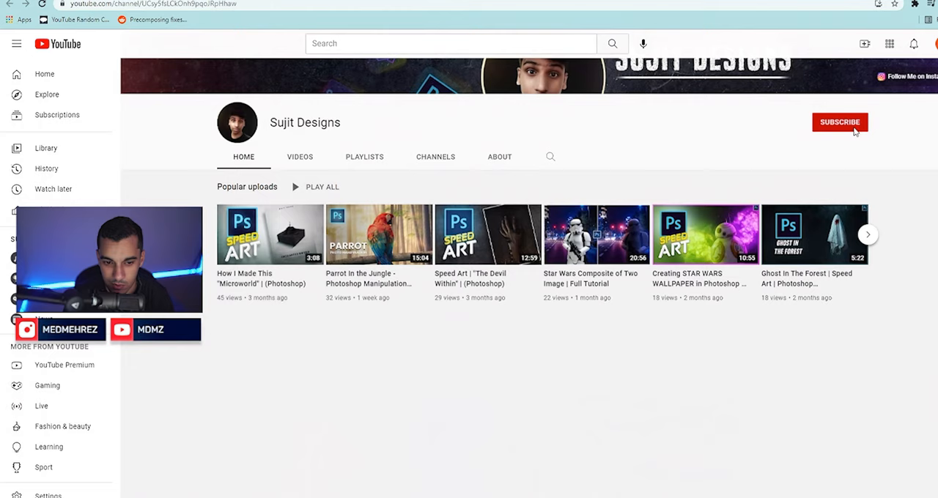
Step: Switch to sidxou's Instagram profile of poster and album cover artworks
left_click(867, 234)
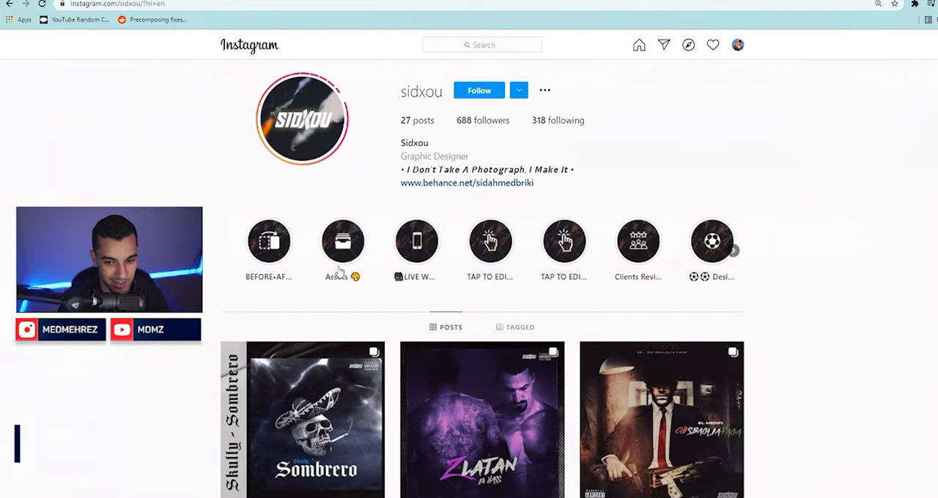
Step: Scroll the profile grid and open the Golden C. Rom cover art post
scroll("down", 3)
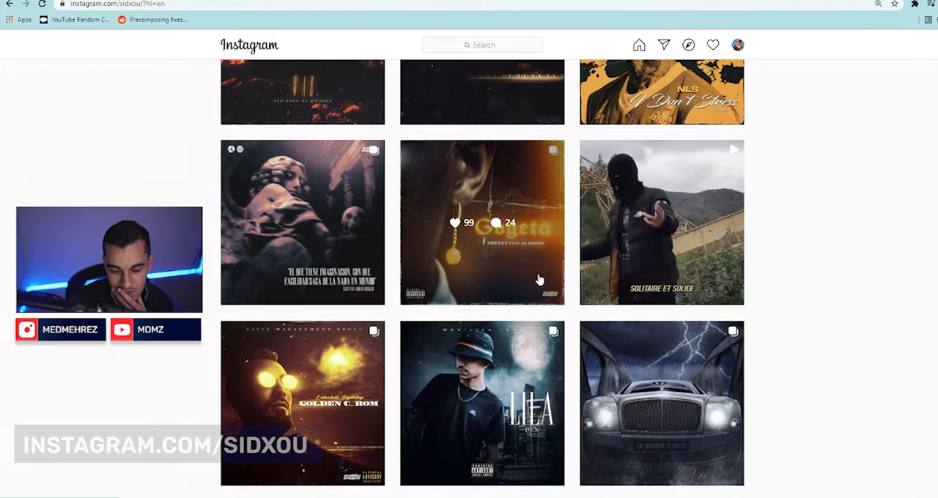
scroll("down", 3)
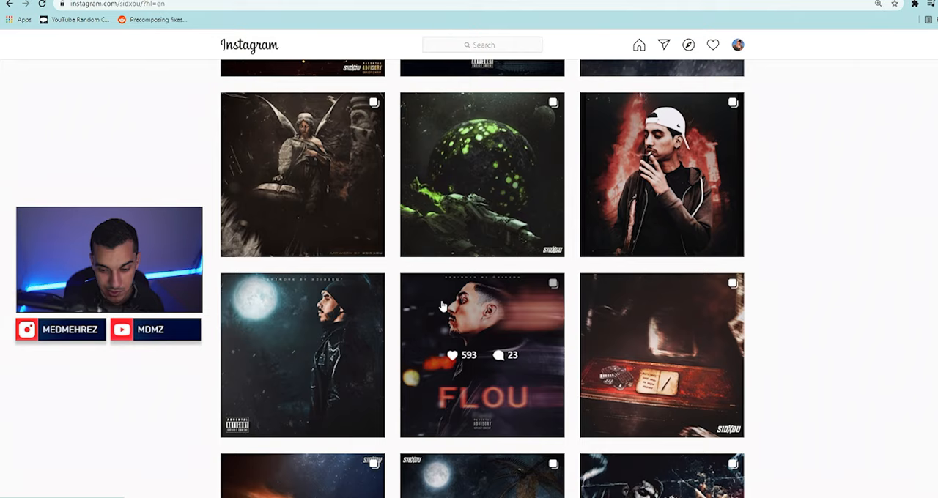
scroll("down", 3)
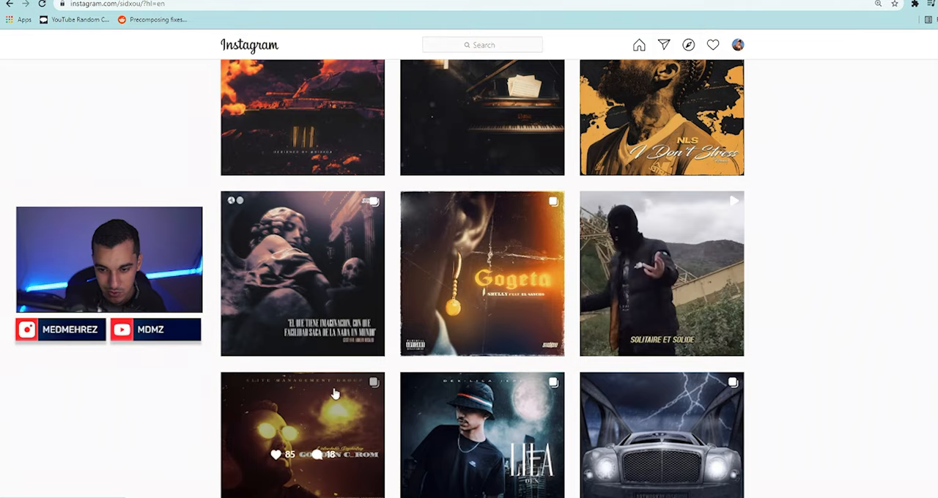
left_click(482, 274)
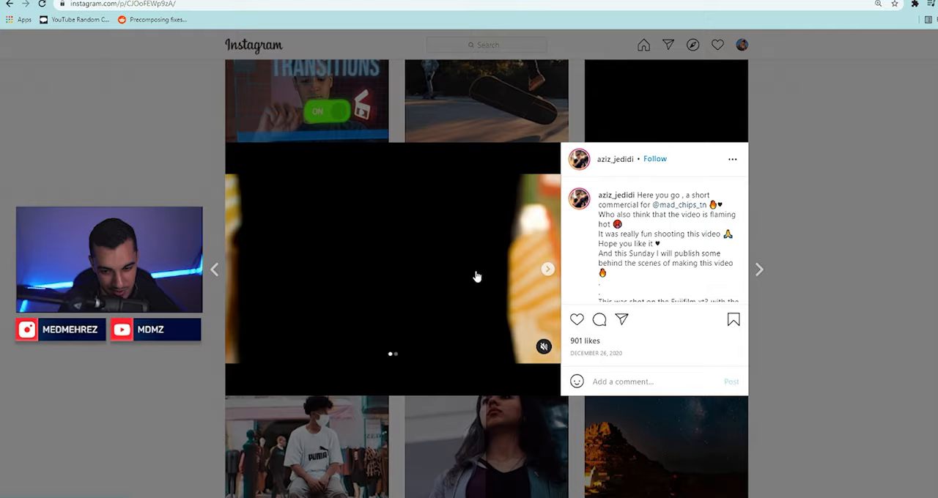
Step: Close the video post and scroll back up the photographer's grid
left_click(614, 159)
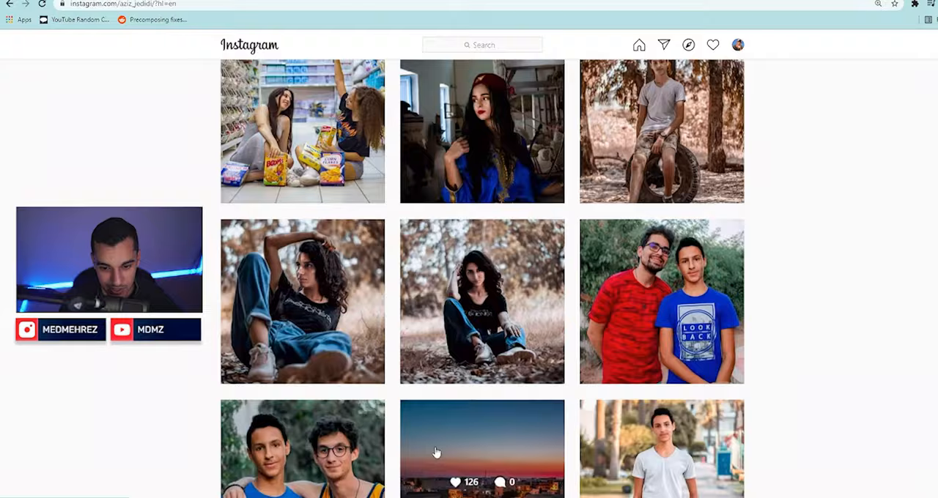
scroll("up", 3)
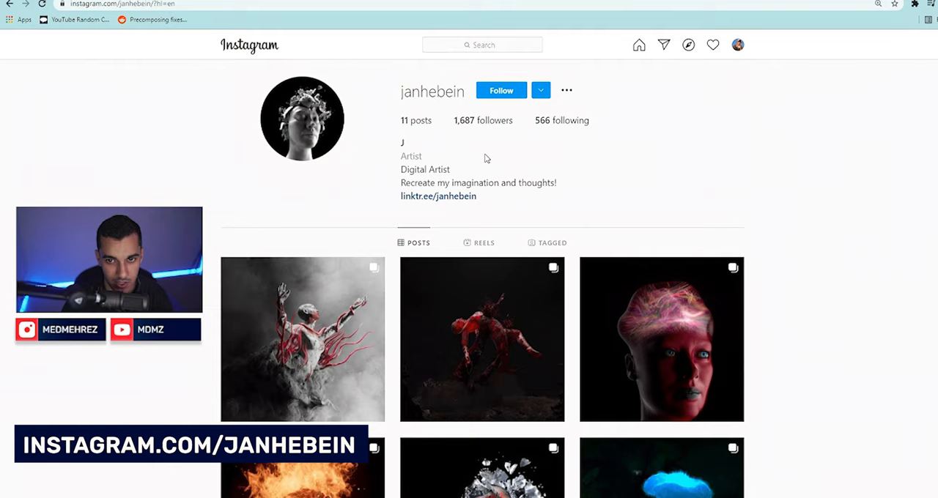
Step: Scroll down and back up through janhebein's grid of surreal 3D renders
scroll("down", 3)
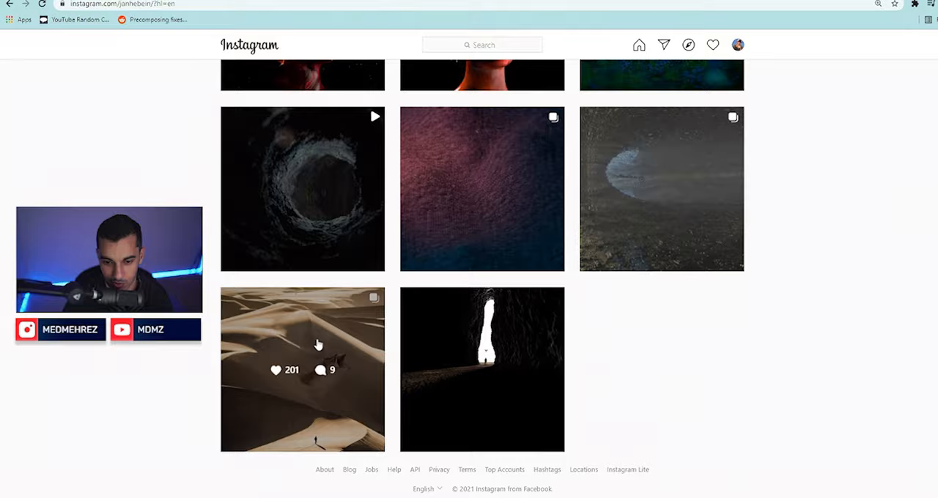
scroll("up", 3)
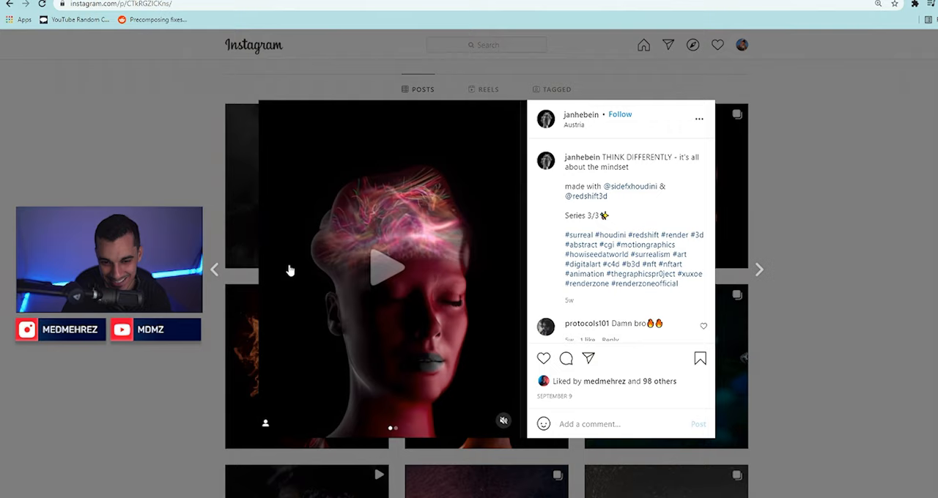
Step: Open the glowing-brain THINK DIFFERENTLY head render post
left_click(759, 270)
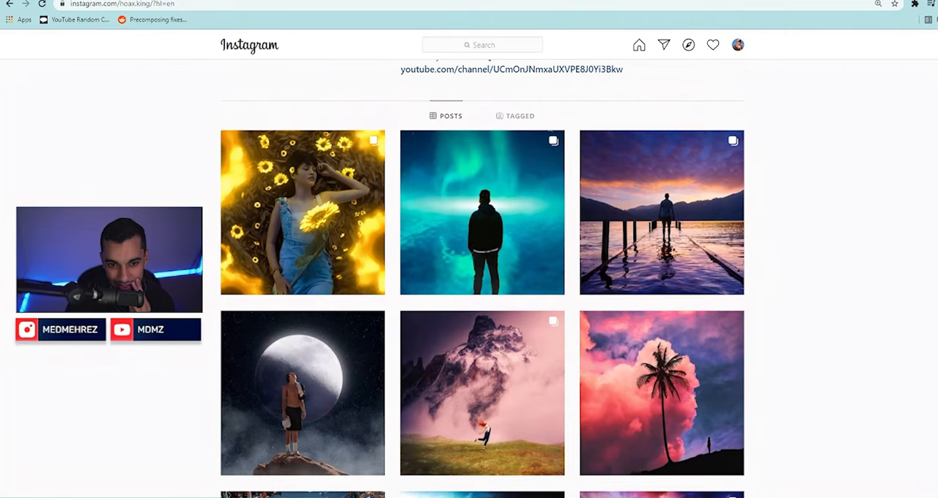
Step: View hoax.king's lake pier sunset before-and-after edit, then close it
left_click(660, 212)
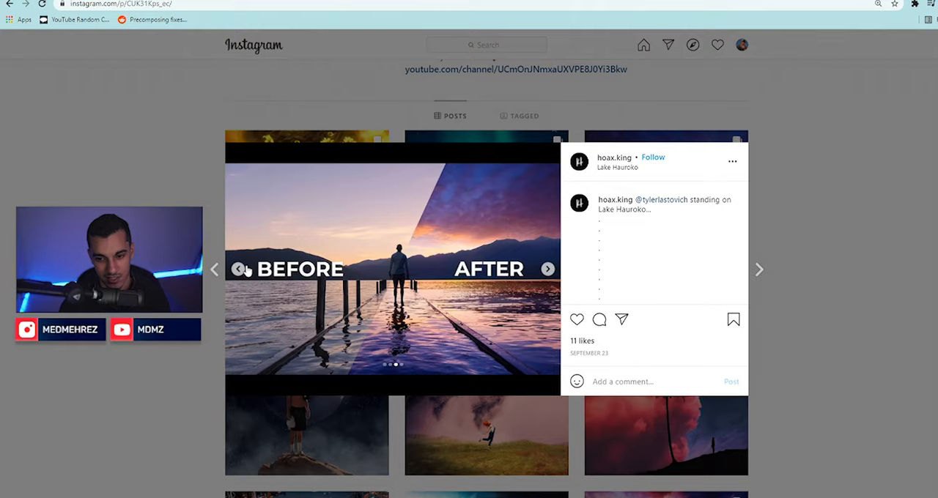
left_click(613, 158)
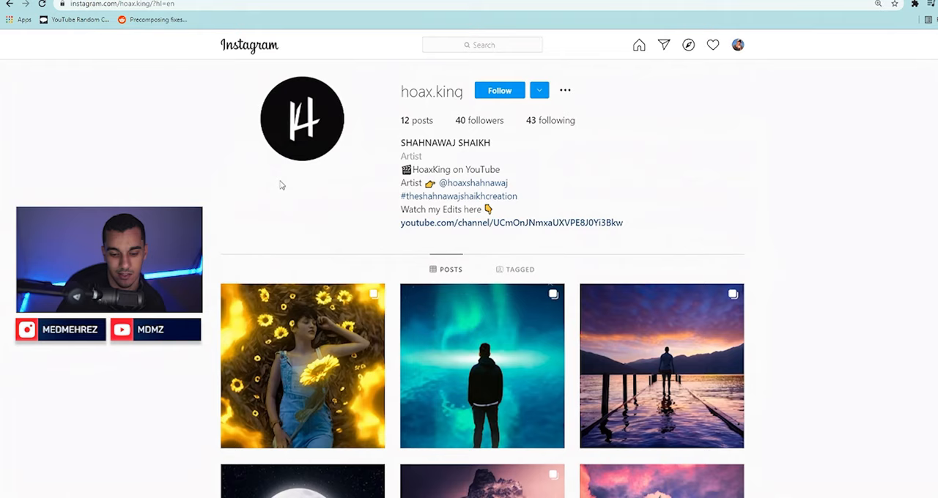